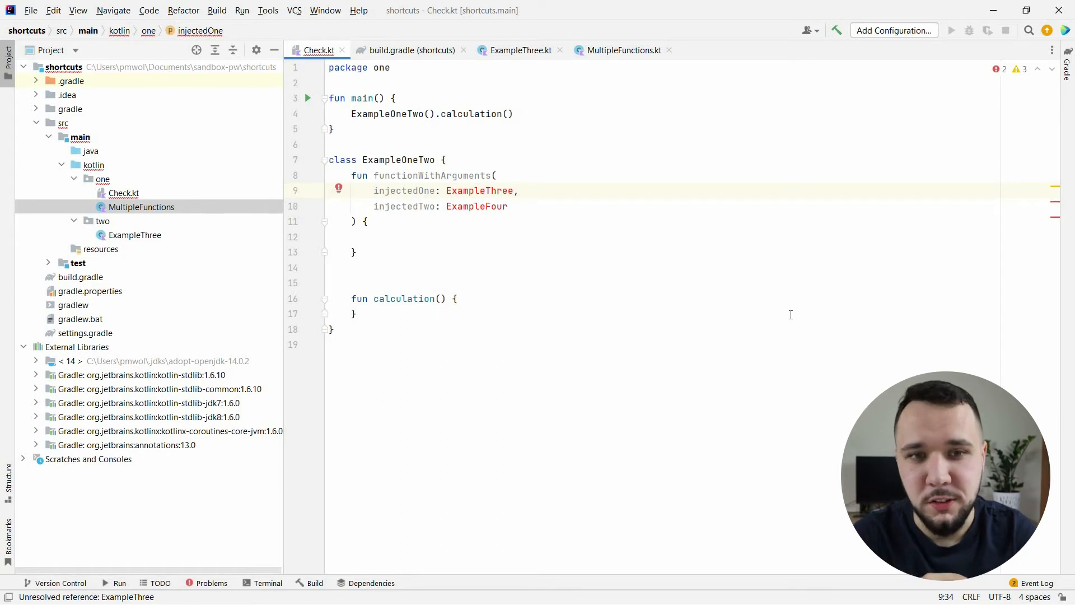
mouse_move(556, 196)
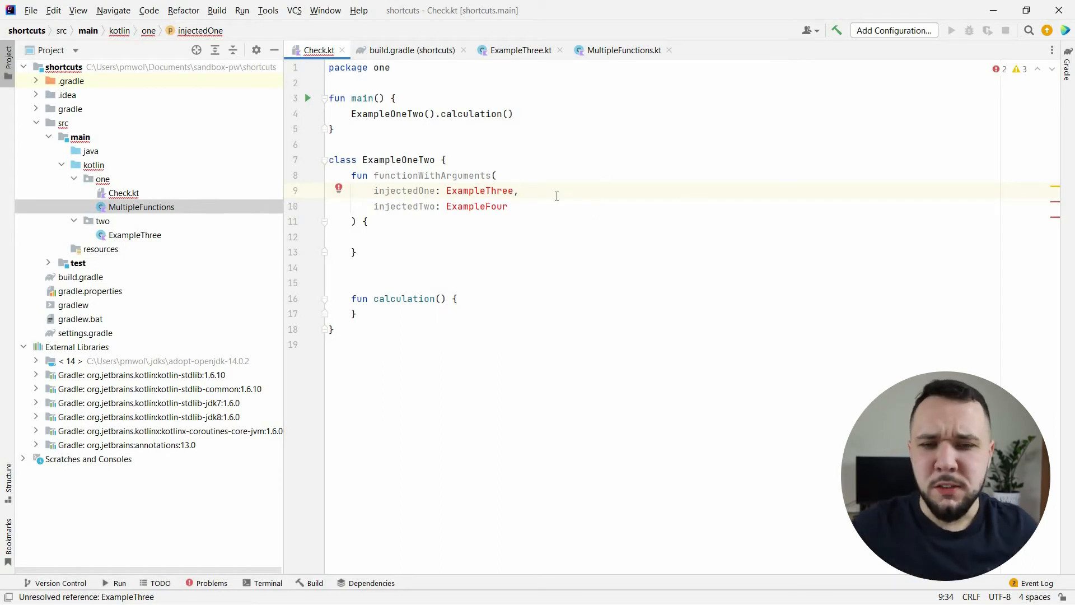
Switch to build.gradle, close its tab, and show the Recent Files list with Ctrl+E
double_click(479, 190)
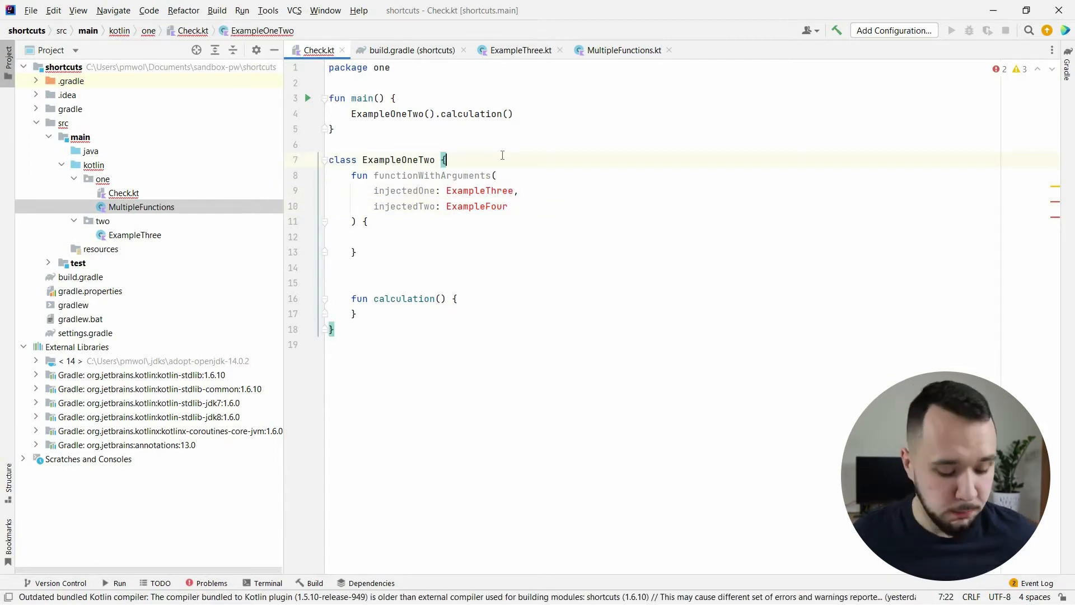
key(F2)
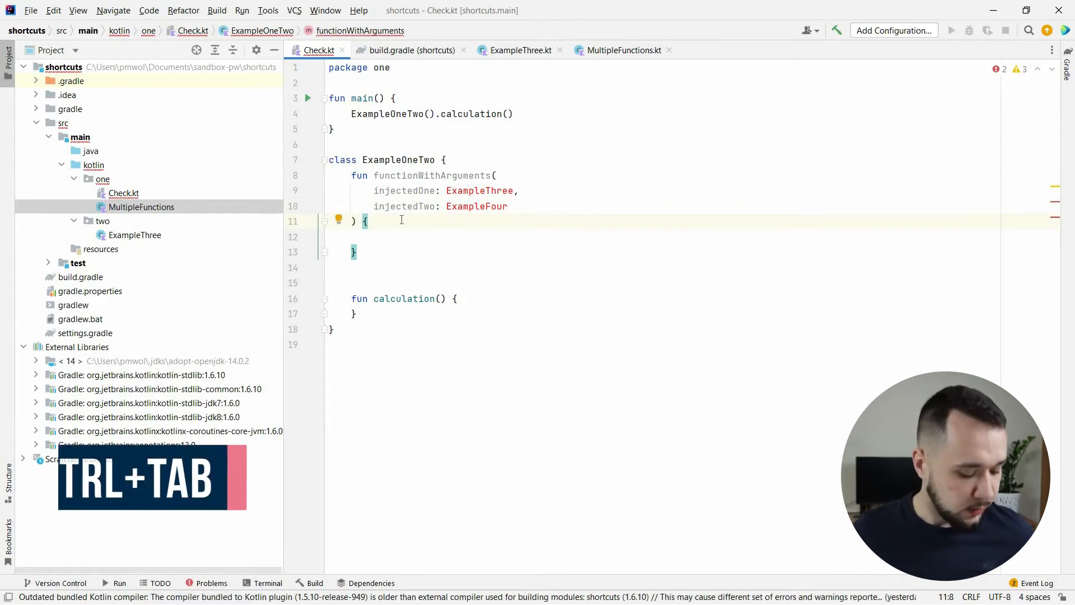
key(ctrl+tab)
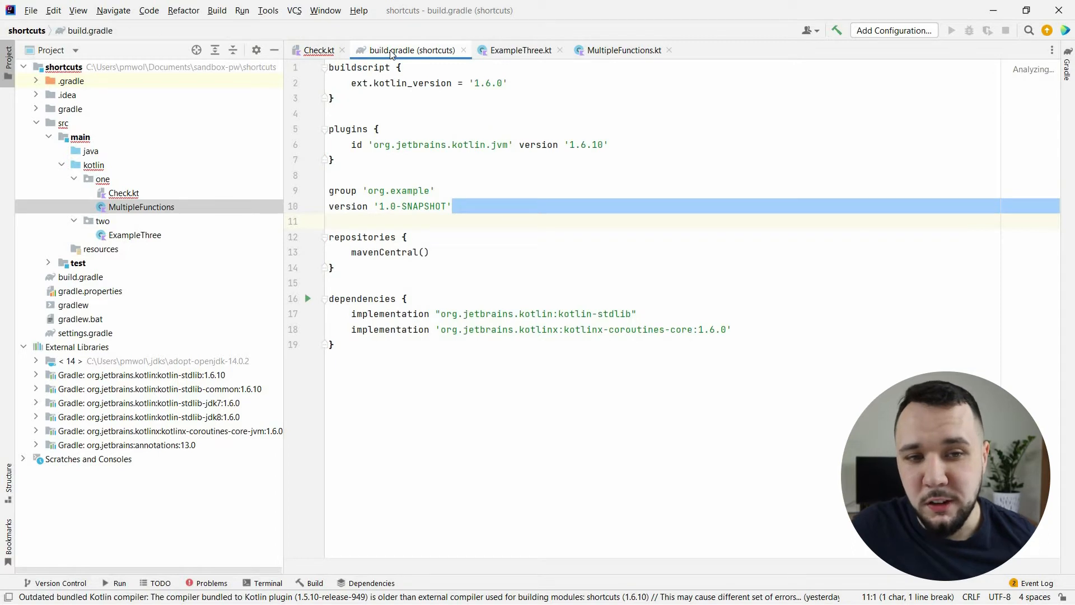
click(318, 50)
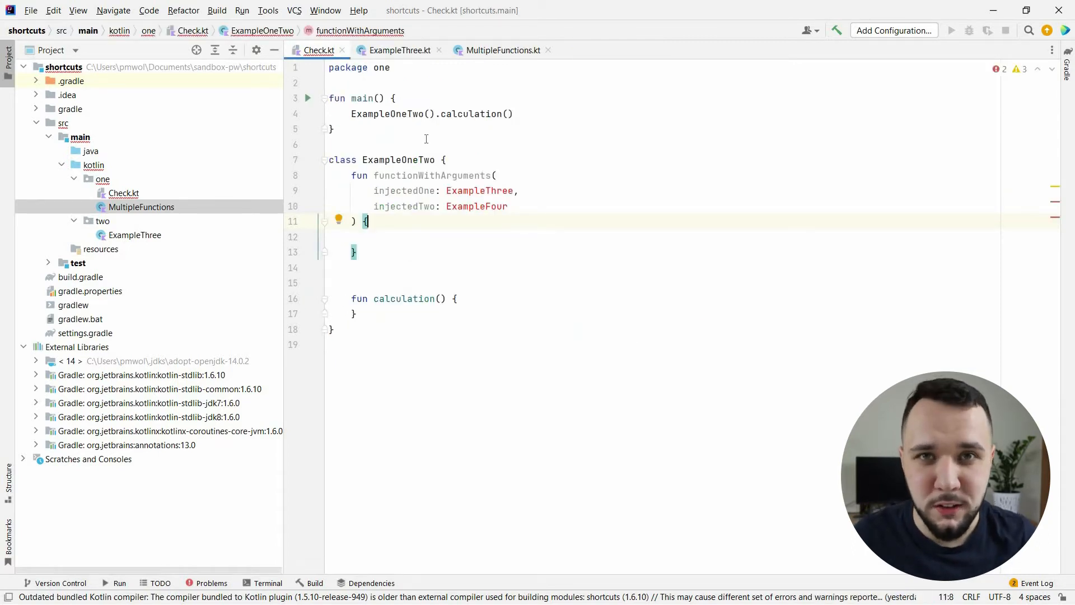
key(ctrl+e)
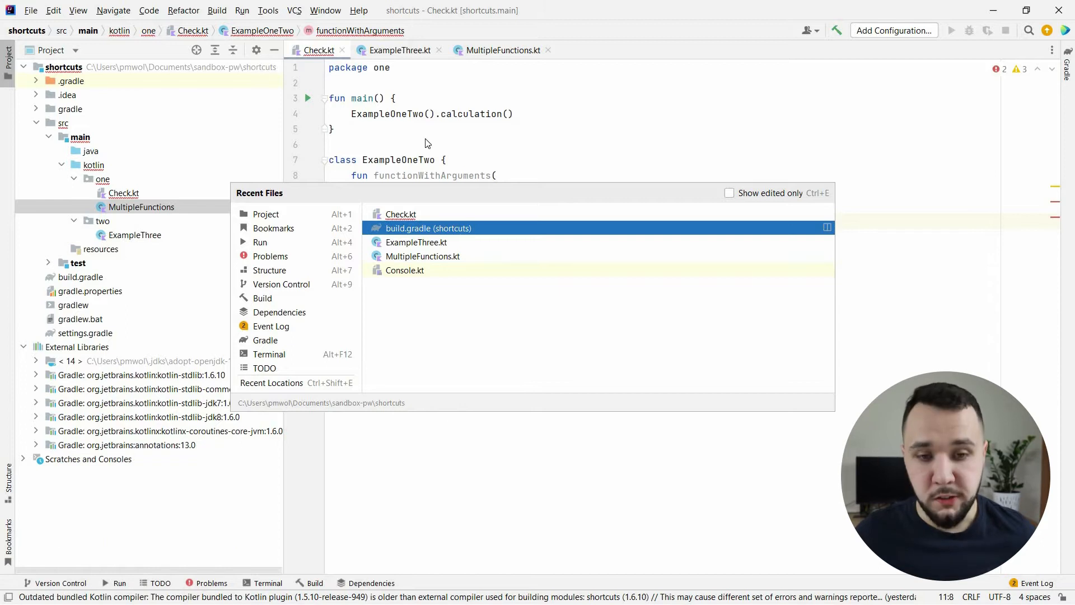
Reopen build.gradle from Recent Files and show the Switcher of open files and tool windows
click(428, 228)
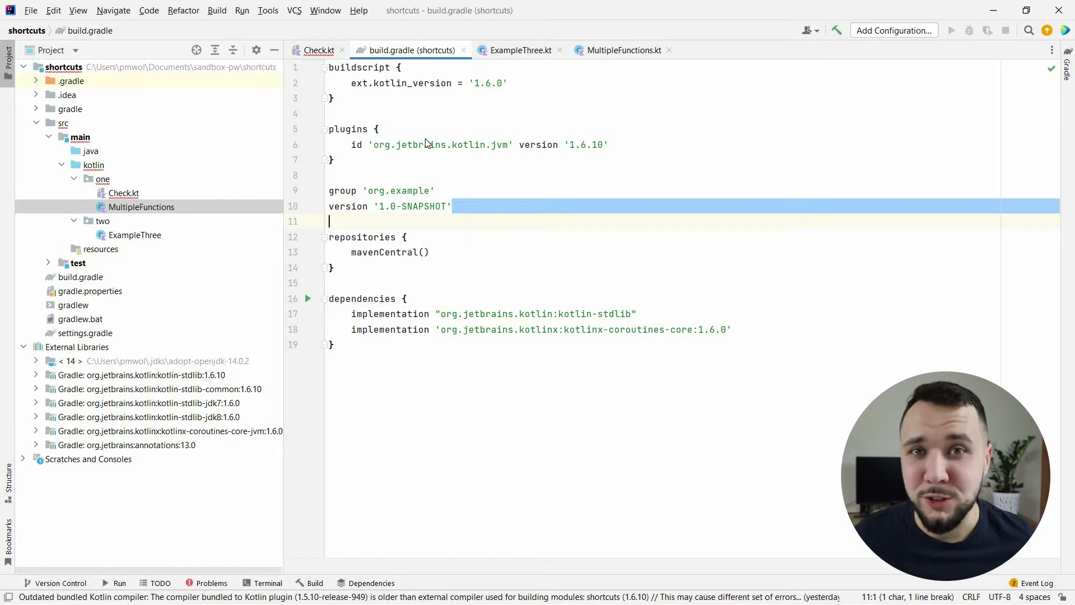
key(ctrl+tab)
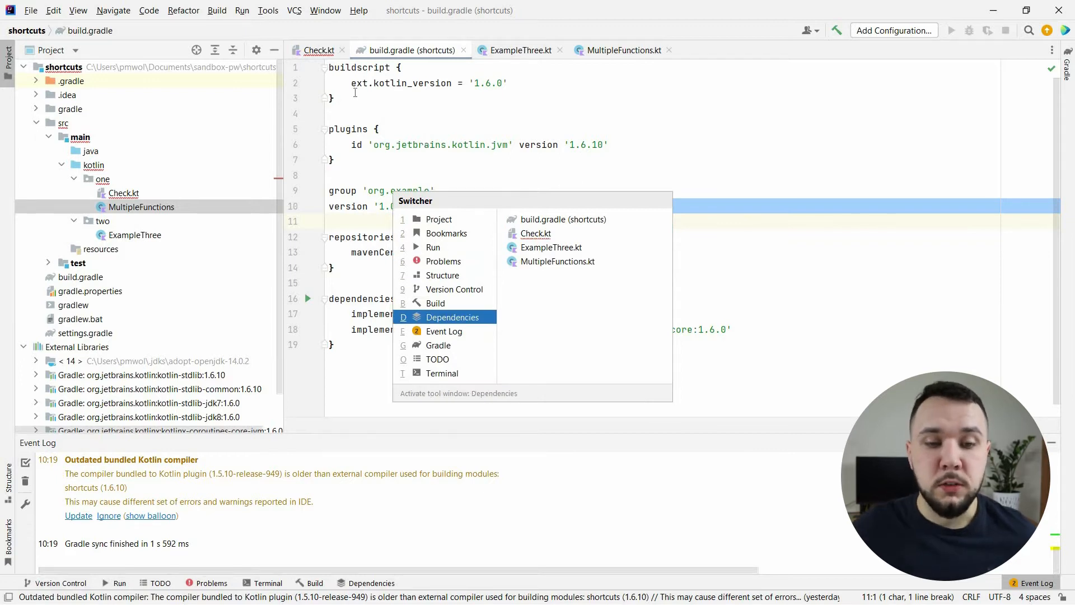
mouse_move(446, 257)
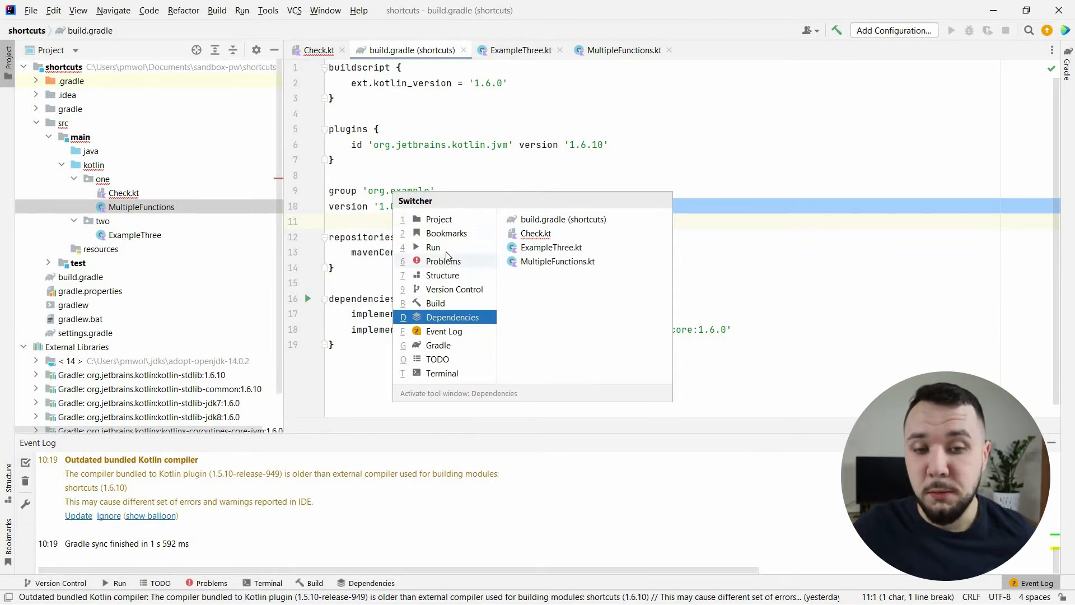
mouse_move(407, 332)
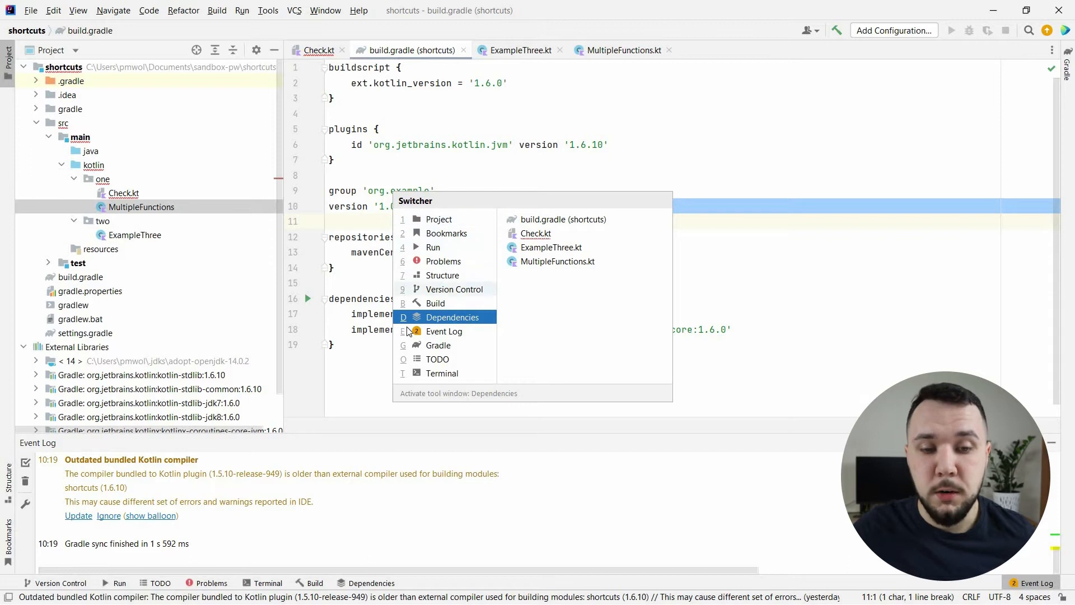
mouse_move(496, 301)
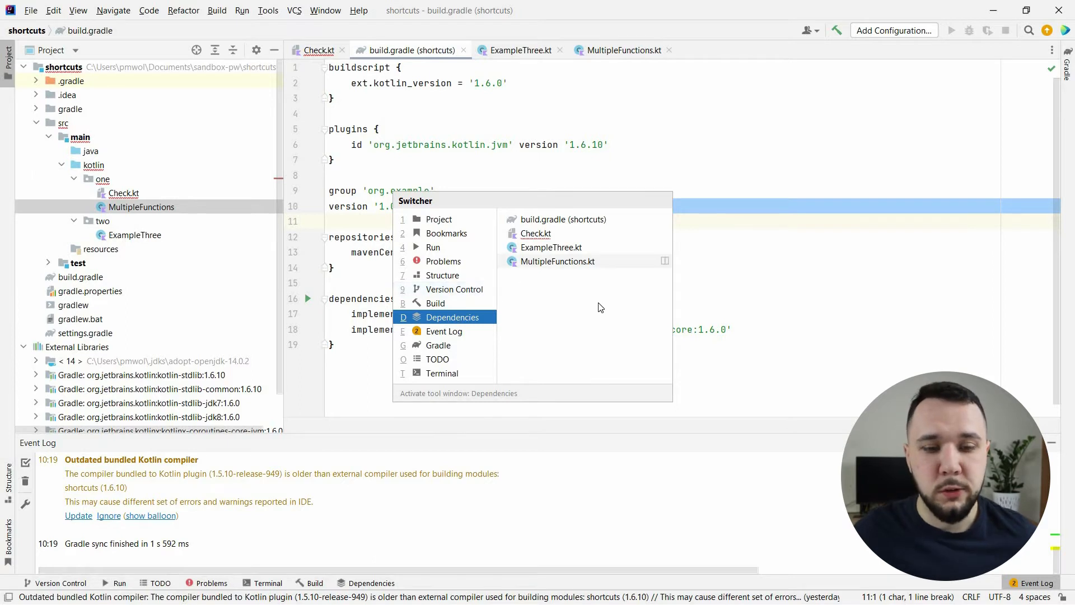
mouse_move(602, 309)
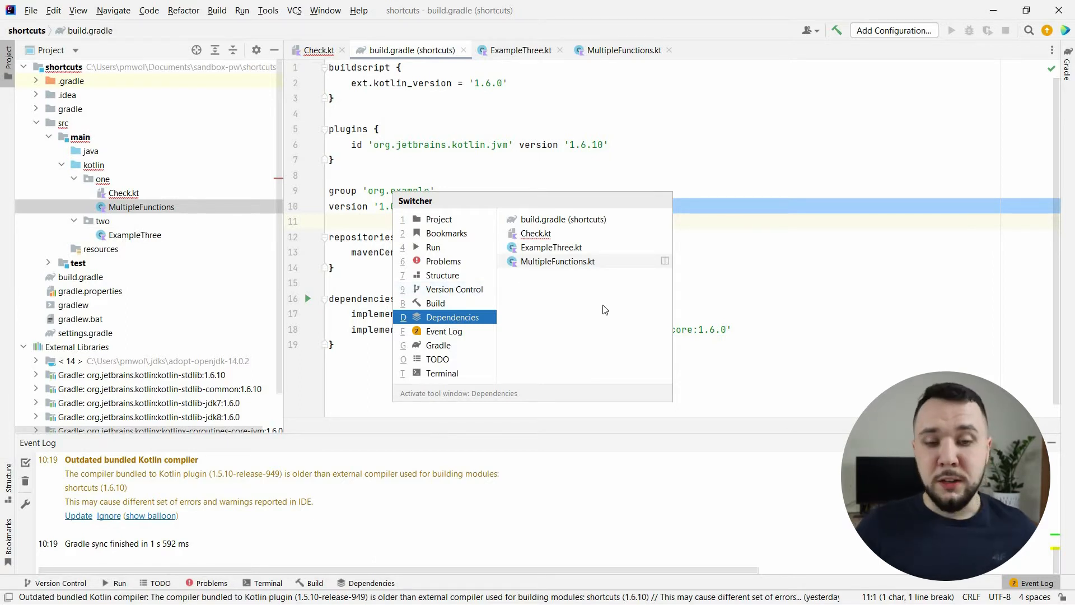
mouse_move(604, 305)
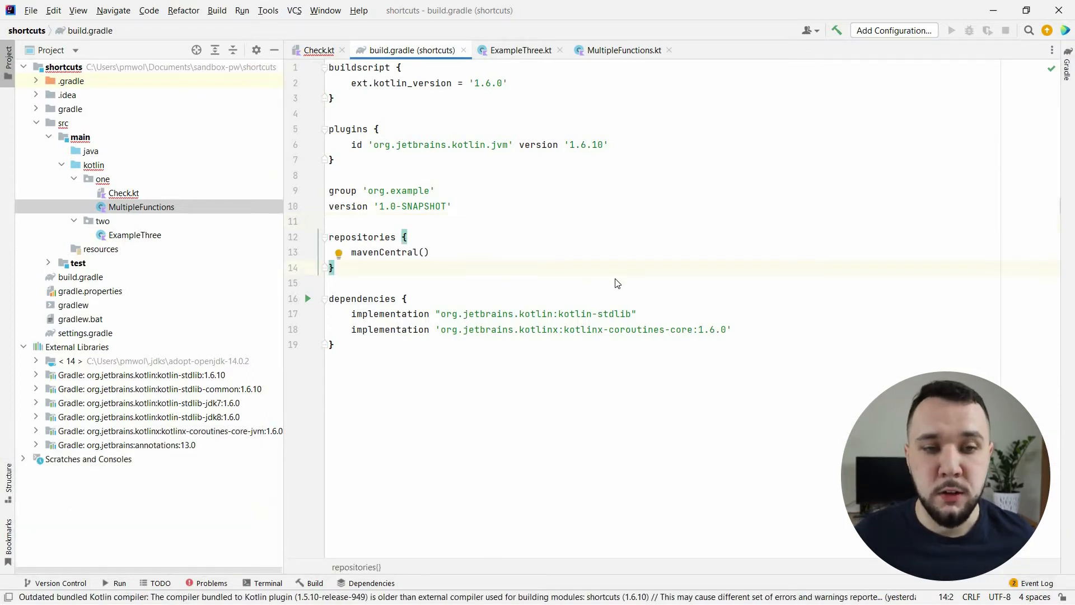
Return to the Check.kt editor tab
click(318, 50)
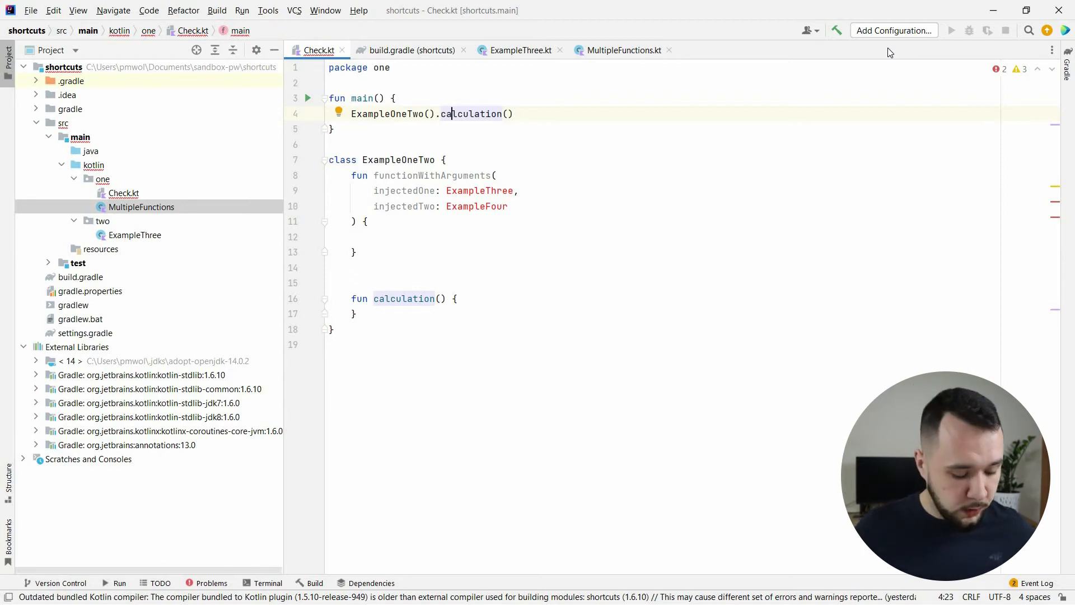
Jump to calculation's declaration, then into functionWithArguments, and add a print() call there
key(ctrl+b)
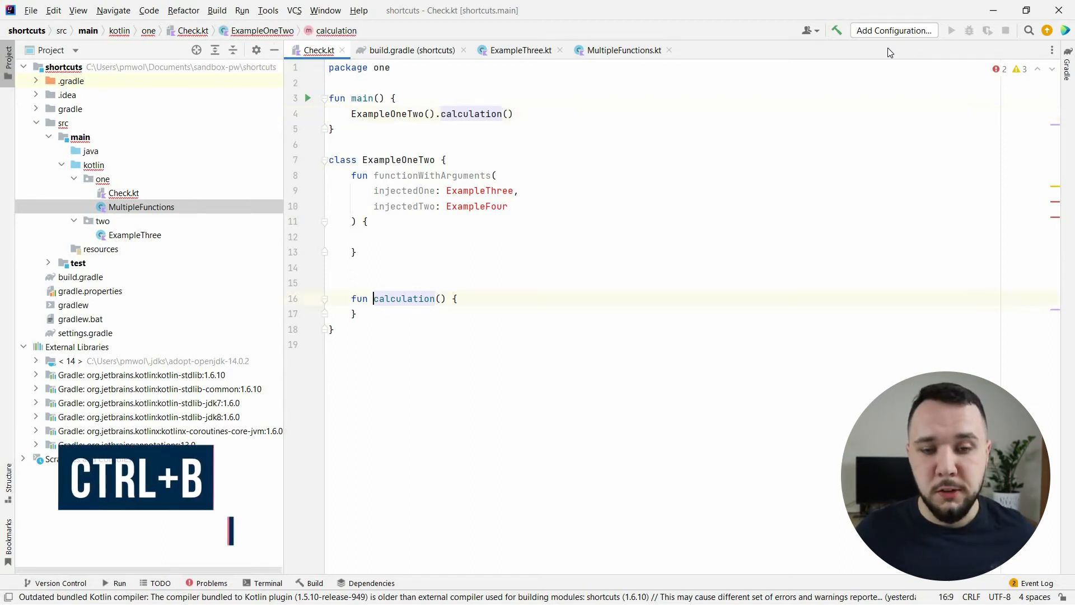
key(ctrl+b)
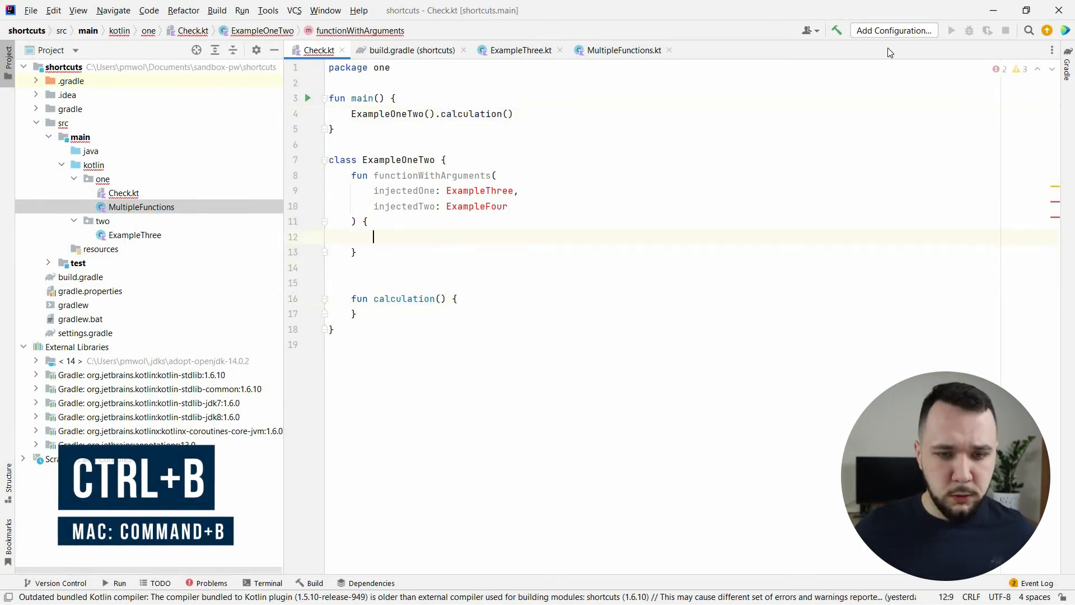
text(print)
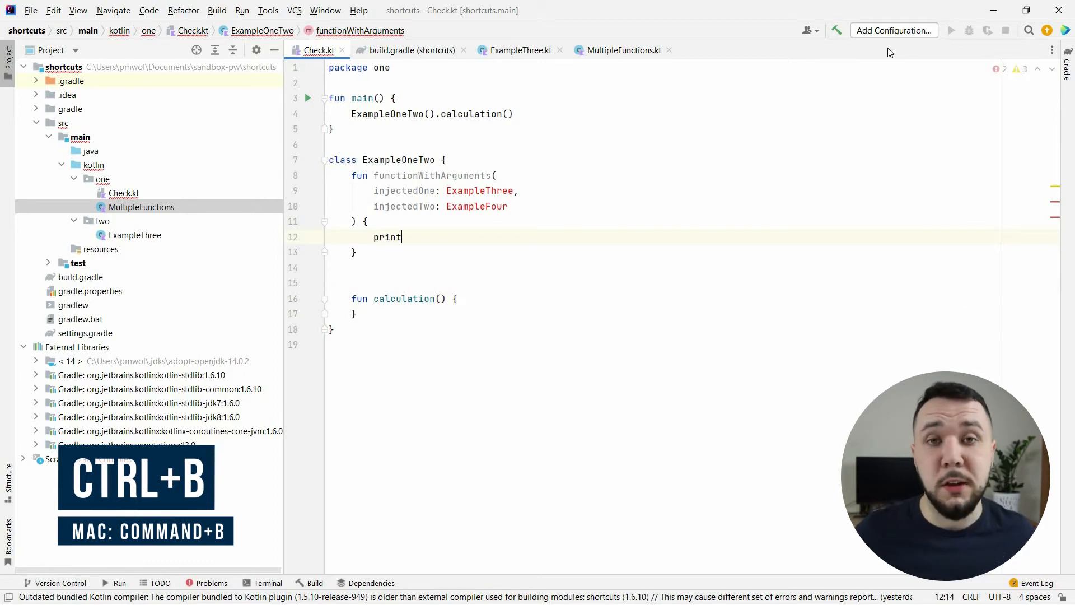
text(())
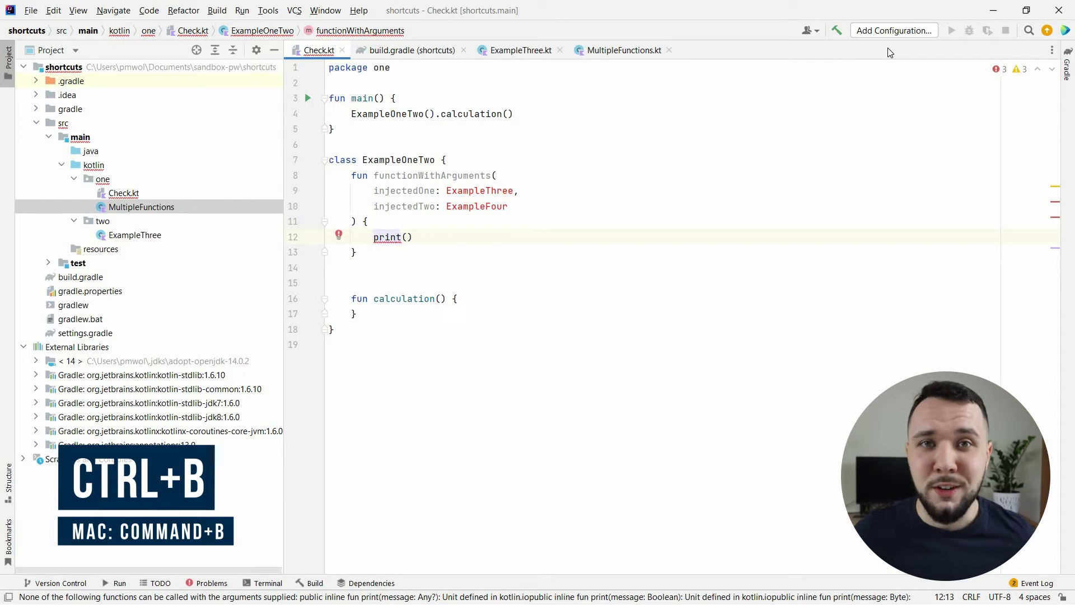
Go to the declaration of print(kotlin.Any?), opening Console.kt
key(ctrl+b)
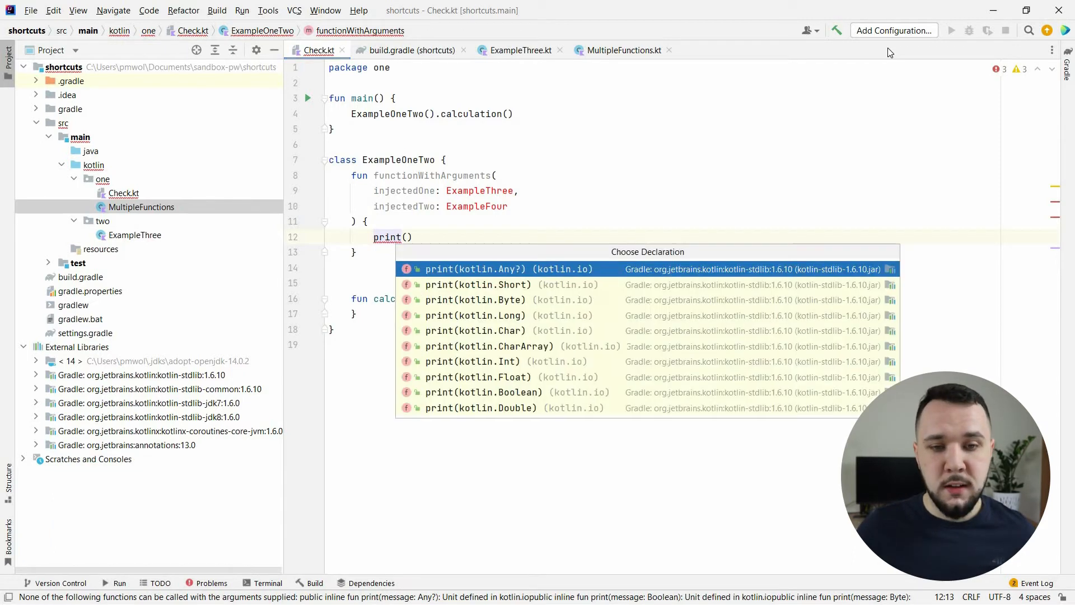
click(474, 315)
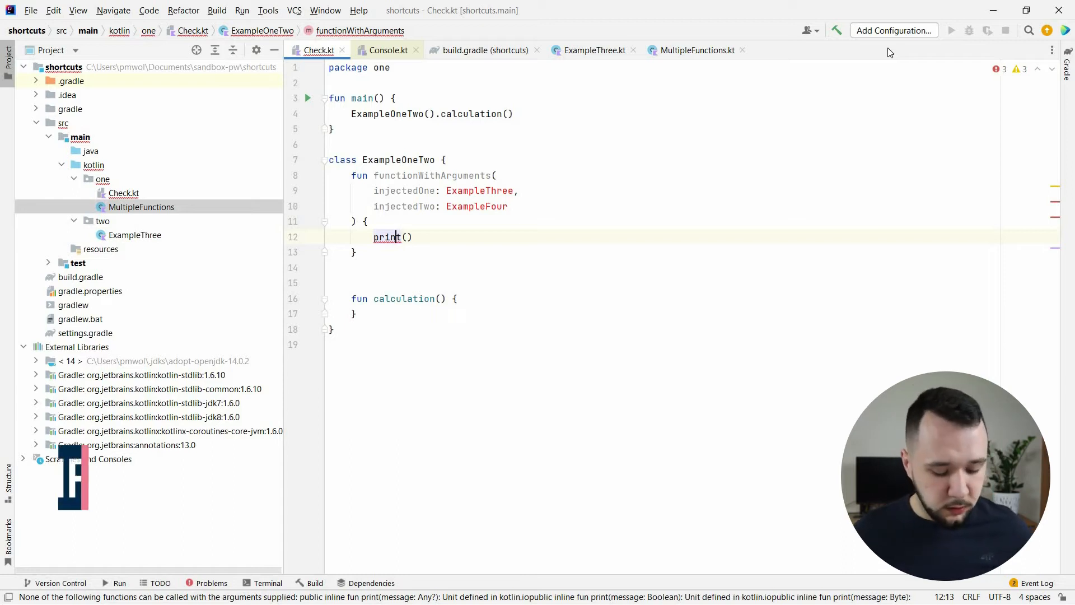
key(ctrl+shift+f)
text(three)
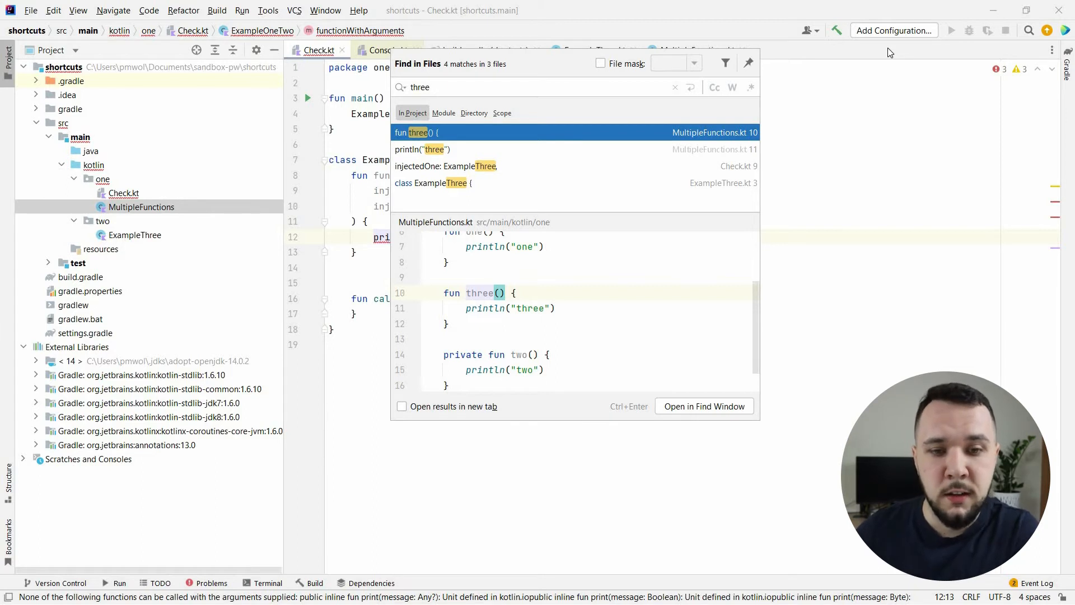
click(422, 149)
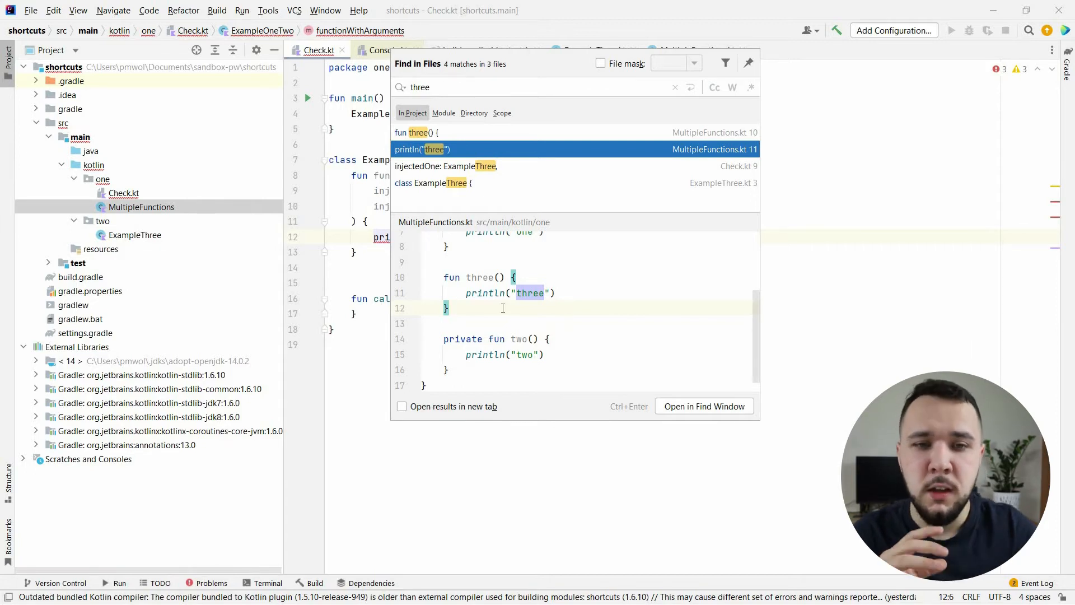
key(Escape)
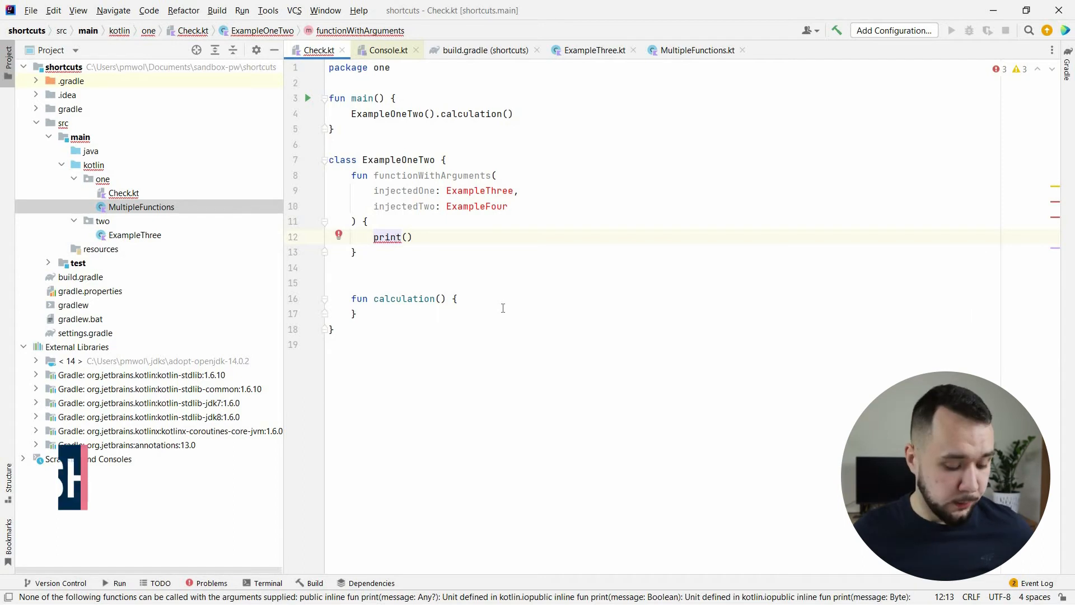
Search Everywhere for 'three' and browse the ExampleThree results
key(shift shift)
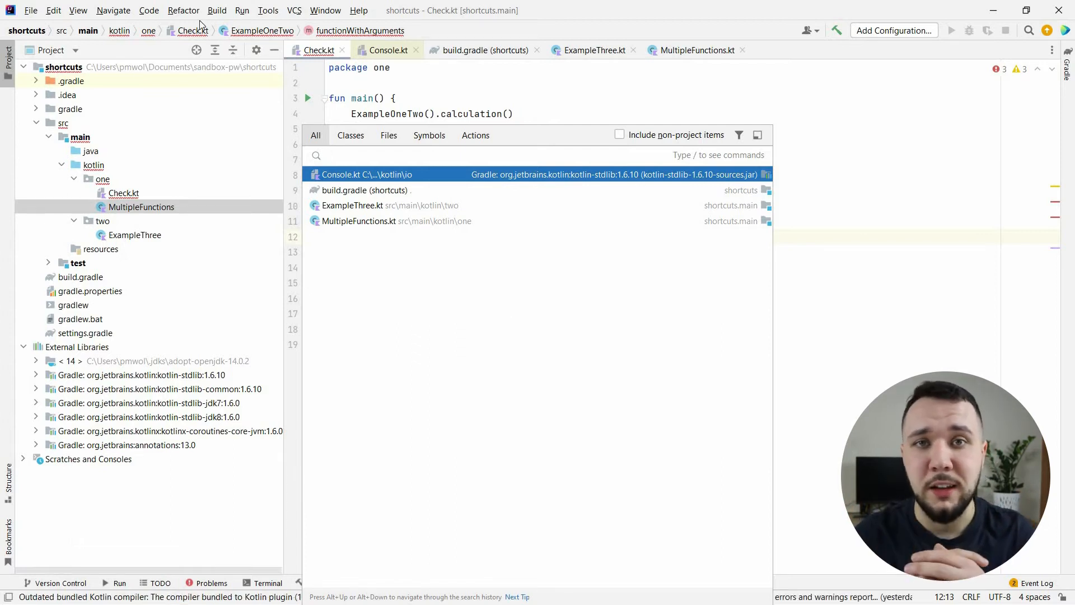
text(three)
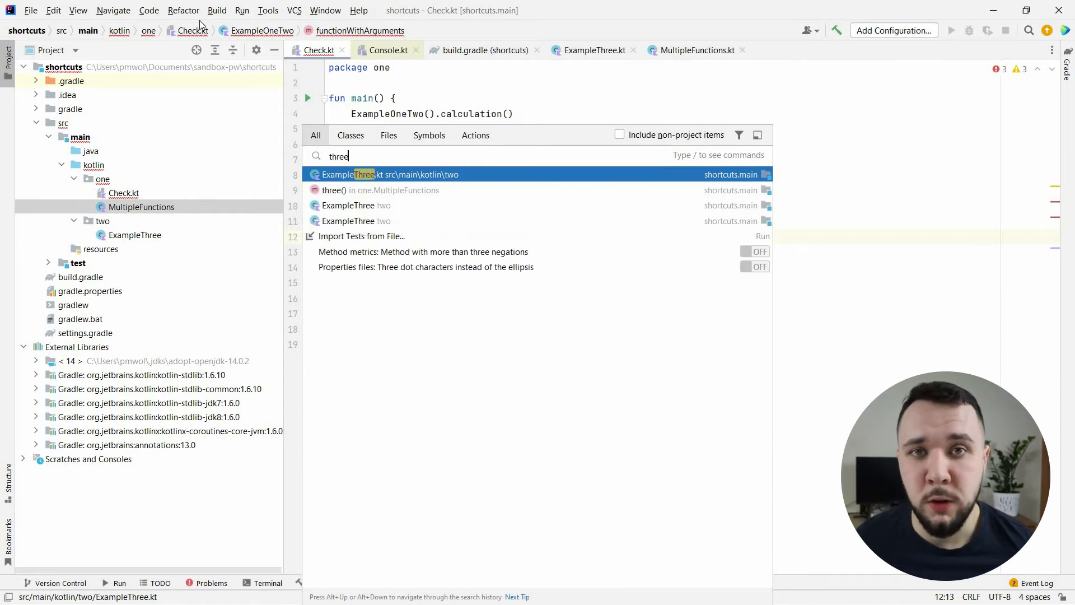
key(Down)
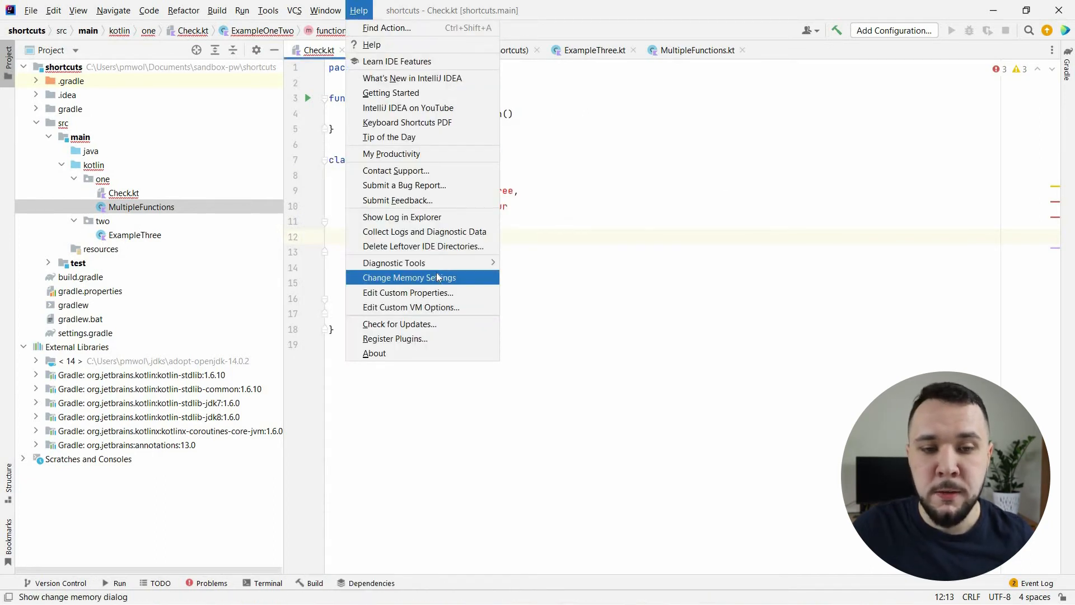
mouse_move(393, 263)
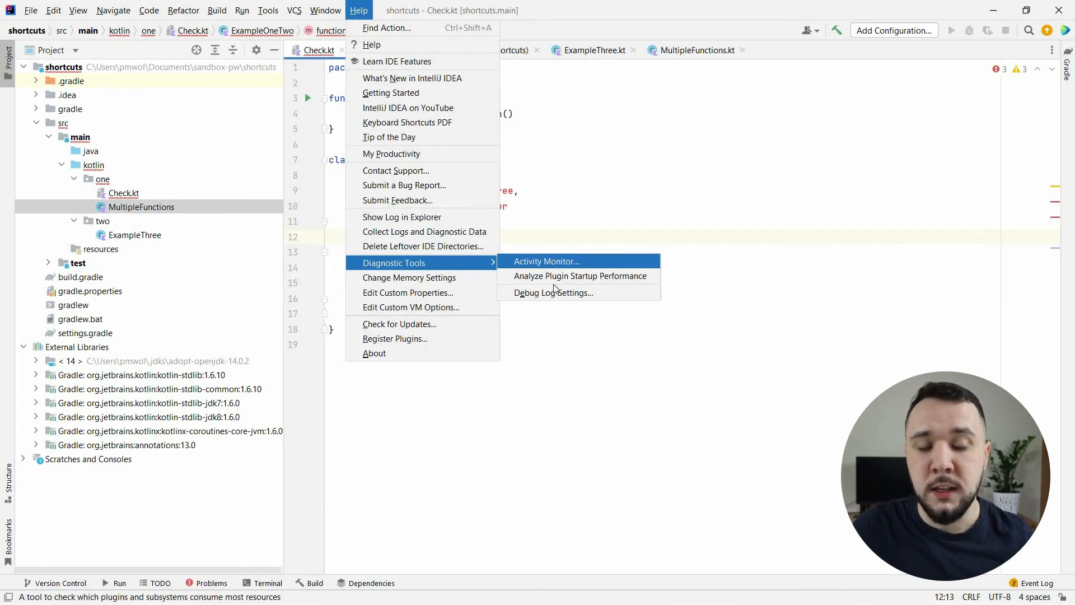
mouse_move(569, 214)
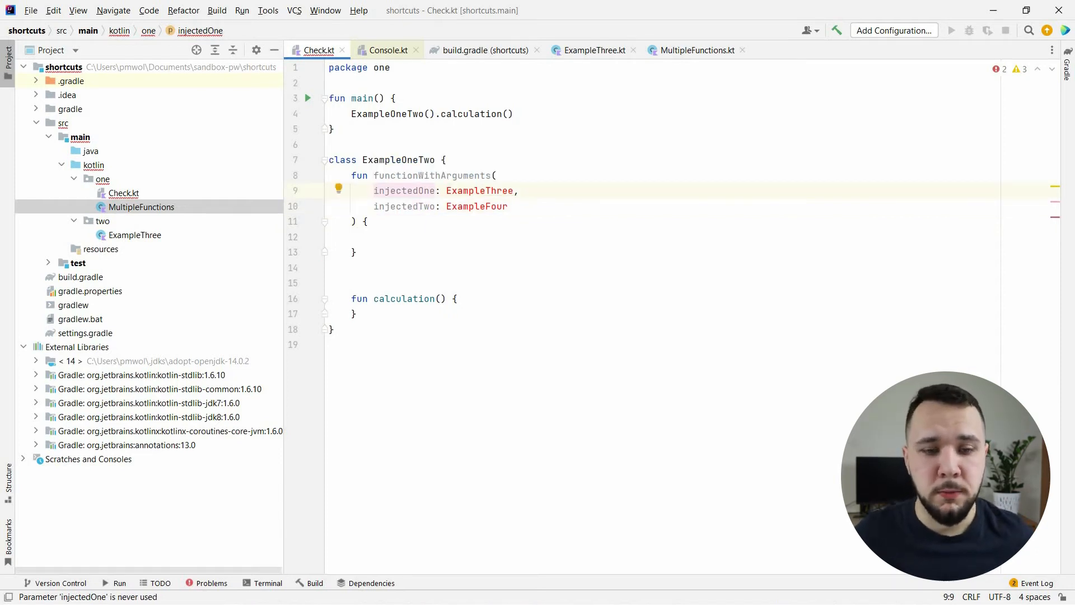
Misspell calculation as calccculation, import two.ExampleThree, and show fixes for unresolved ExampleFour
click(374, 298)
text(c)
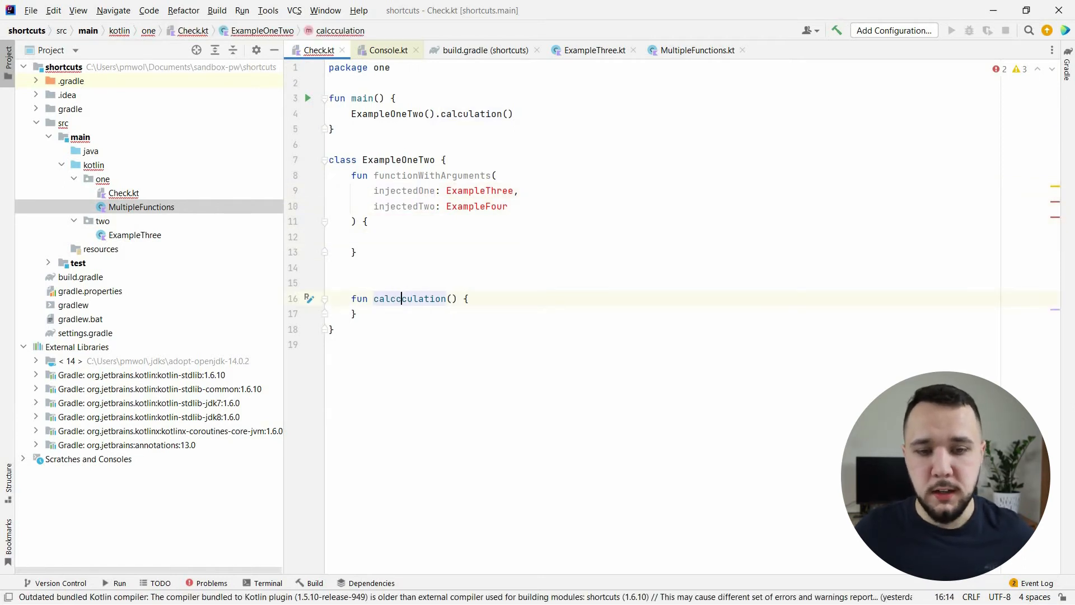
click(401, 205)
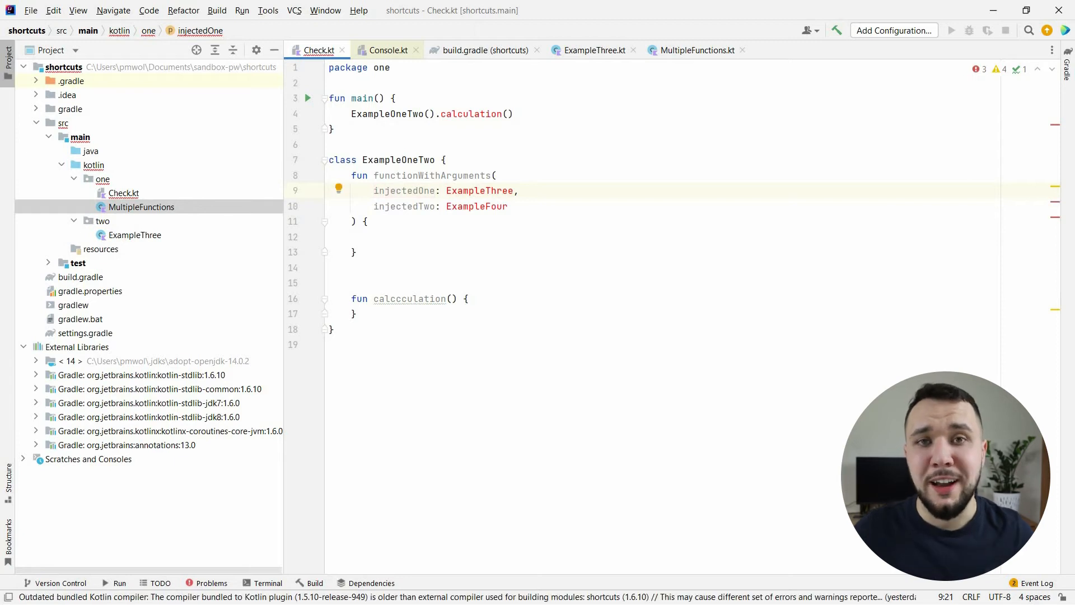
click(505, 191)
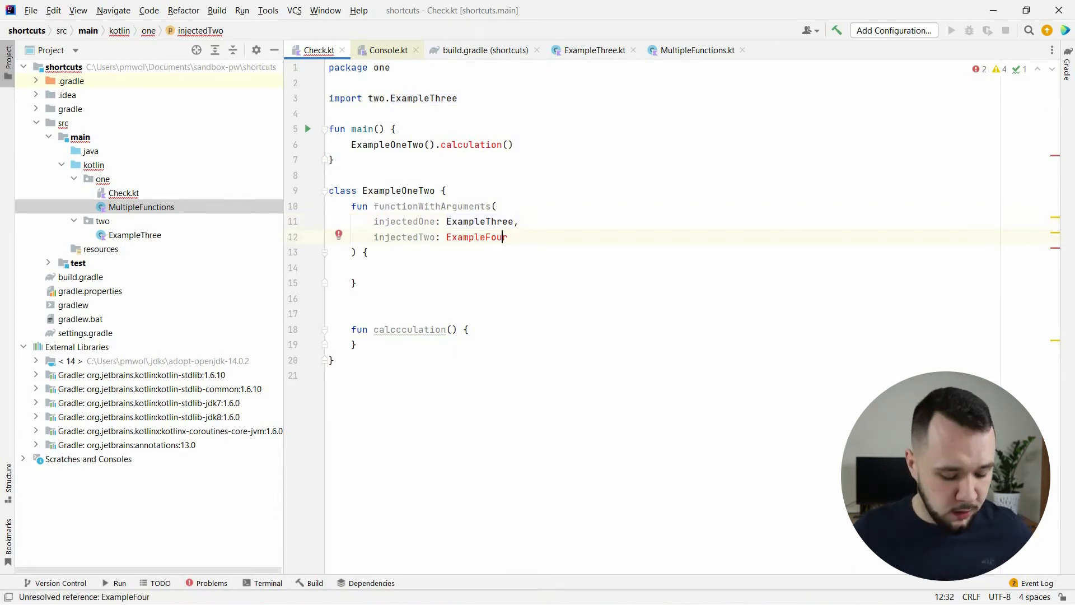
key(Alt+Enter)
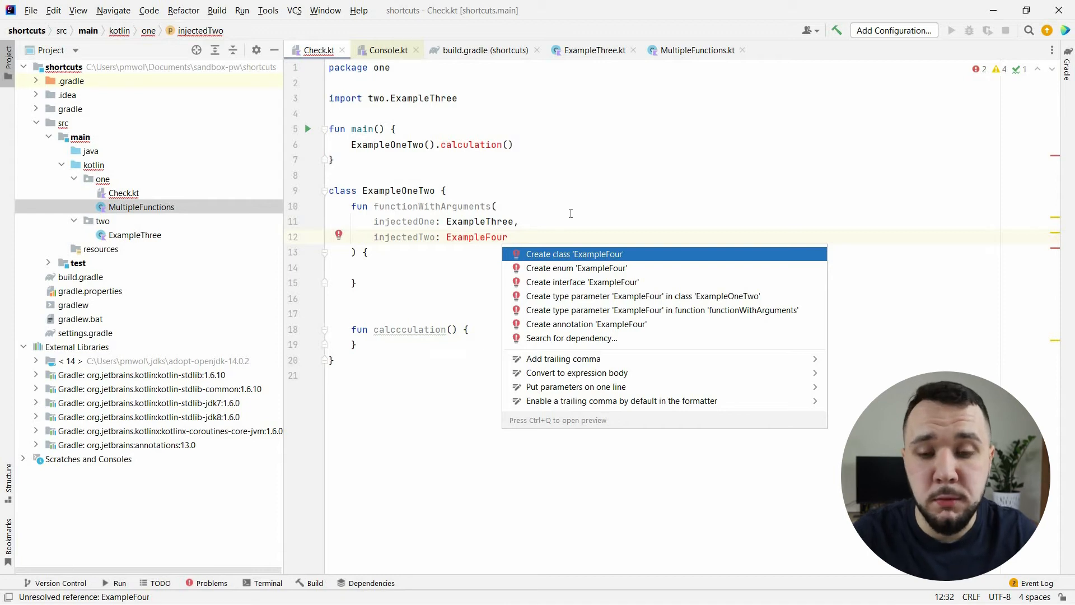
Create class ExampleFour in package one and return to Check.kt
click(573, 254)
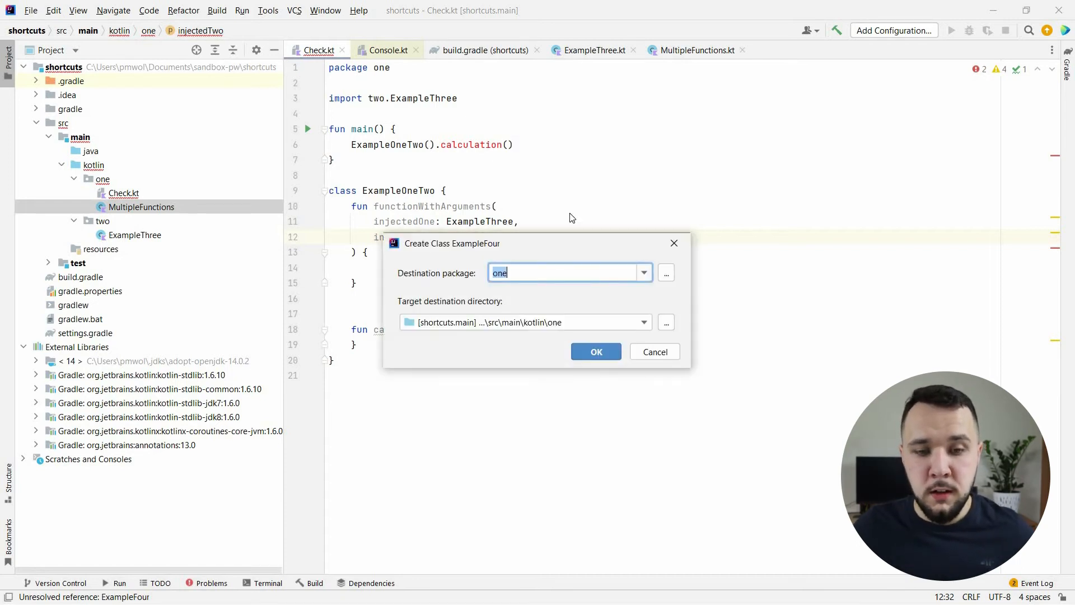
click(595, 351)
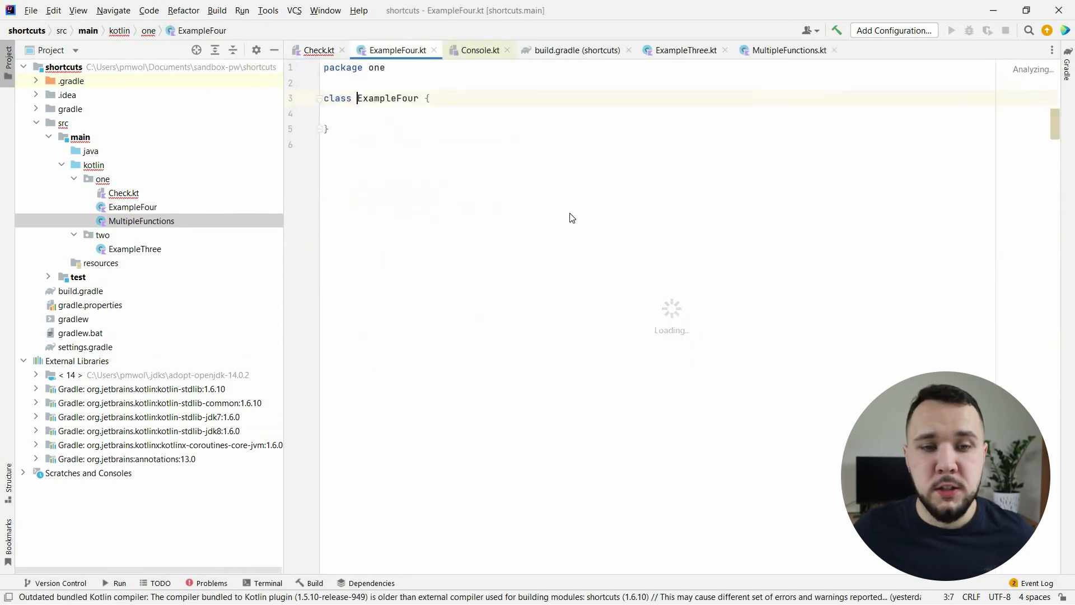
click(318, 49)
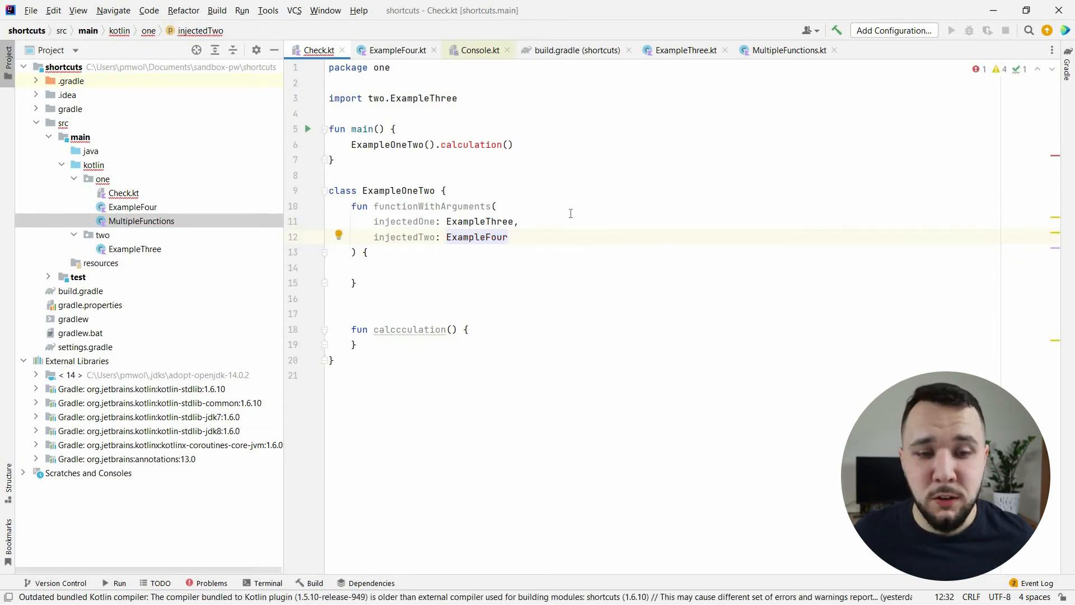
Rename the typo calccculation back to calculation via the 'Typo: Rename to...' fix
click(411, 329)
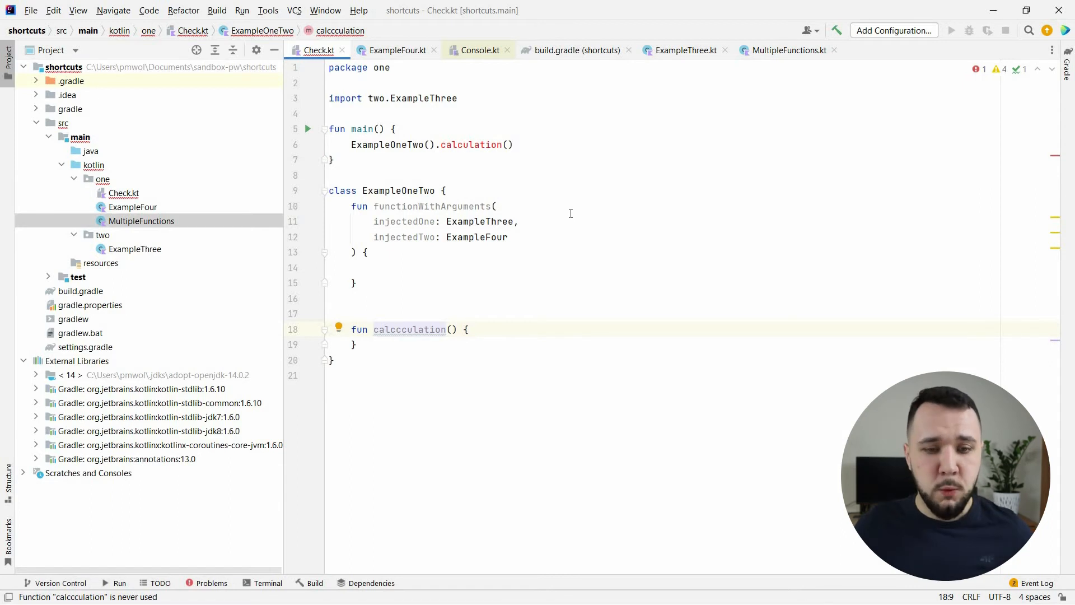
click(338, 329)
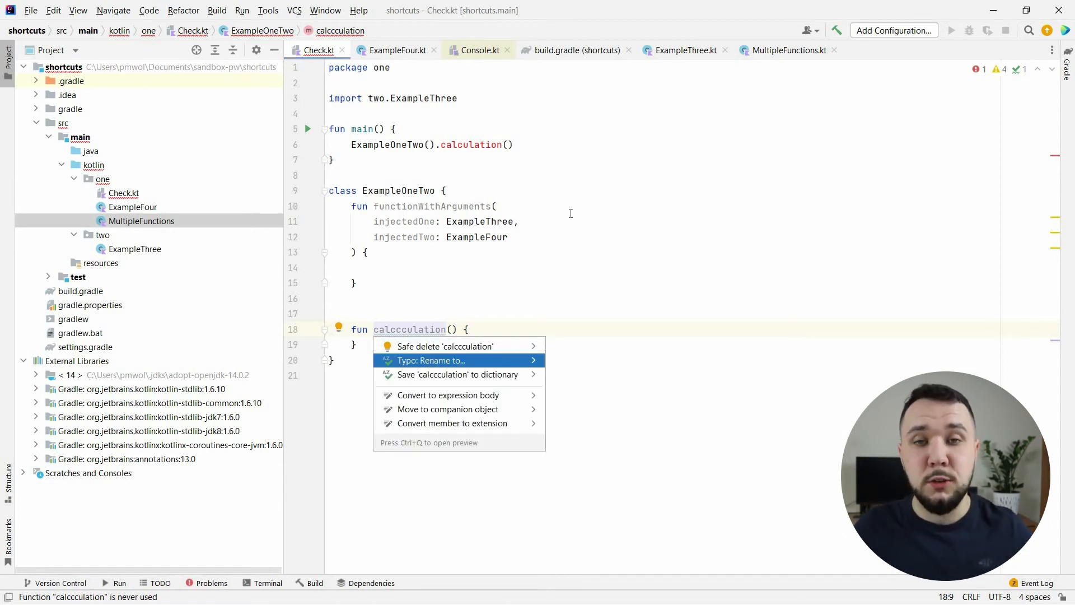
click(430, 360)
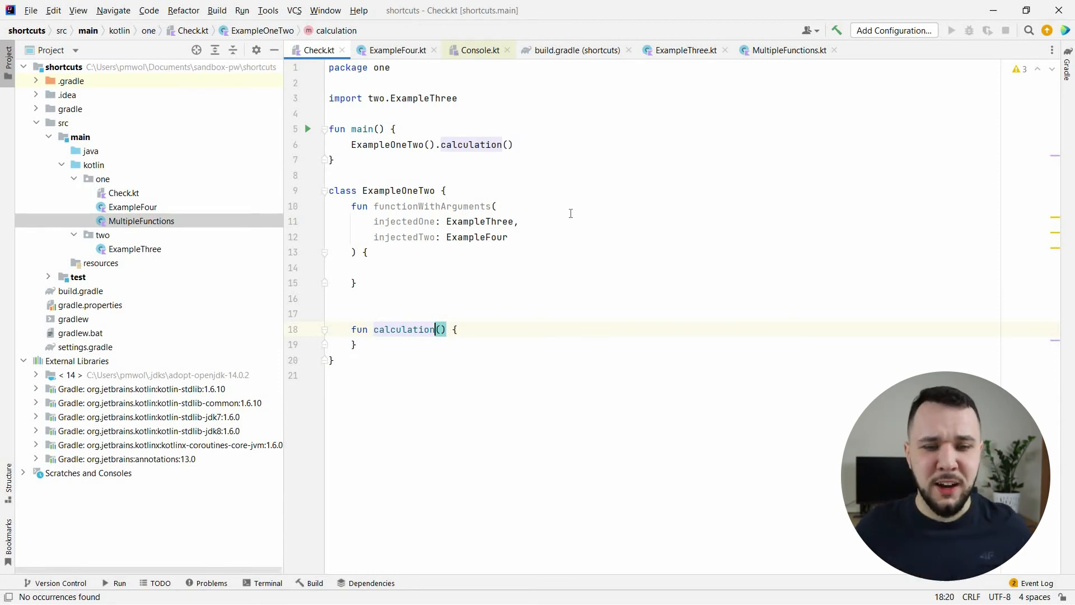
Complete 'prin' to println() inside functionWithArguments and start a rename with Shift+F6
text(pr)
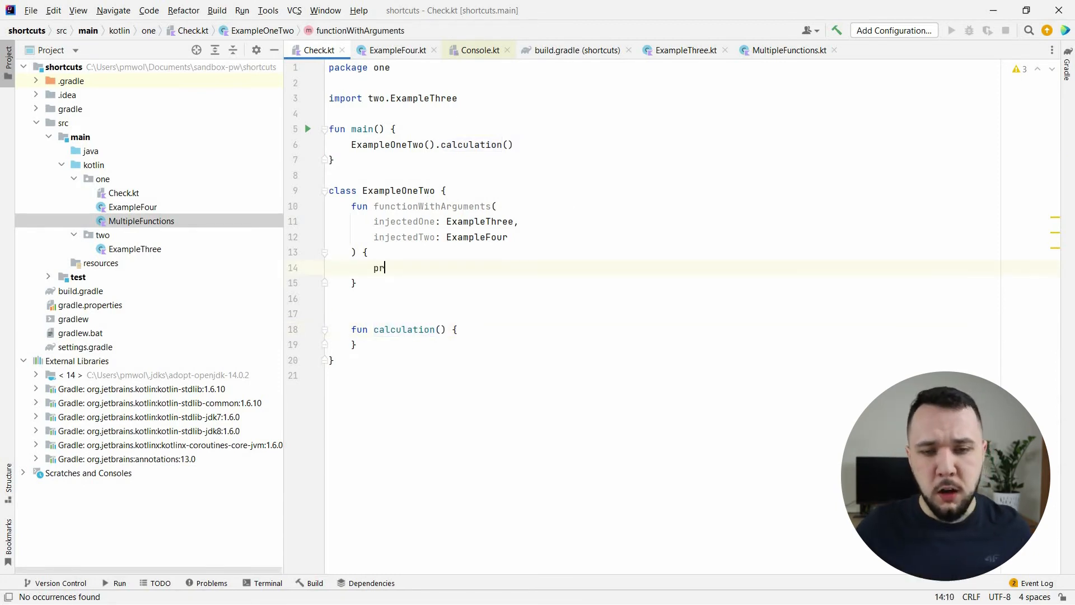
text(n)
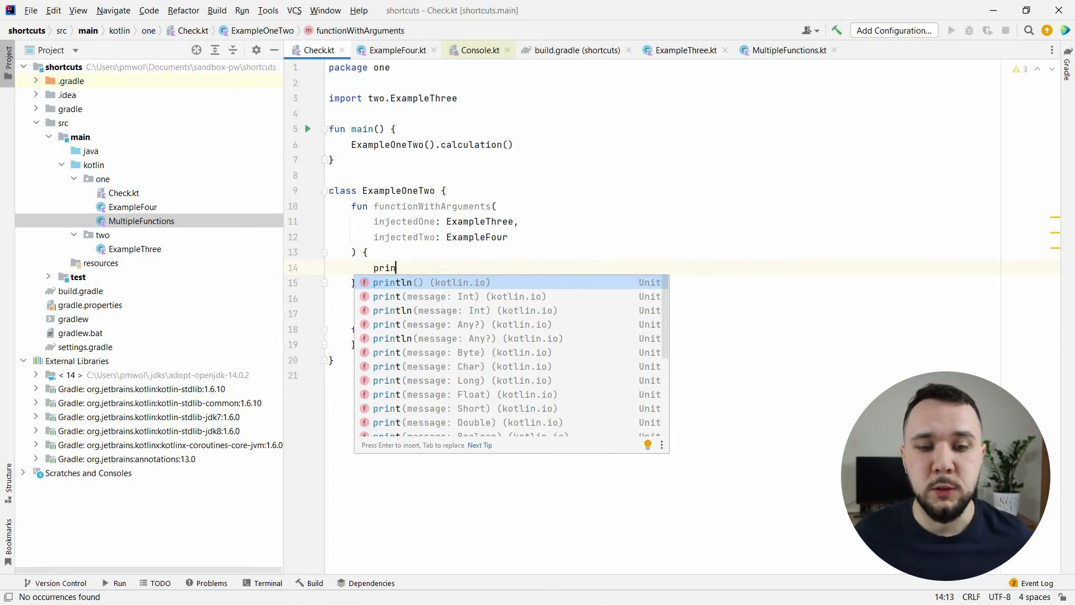
key(Down)
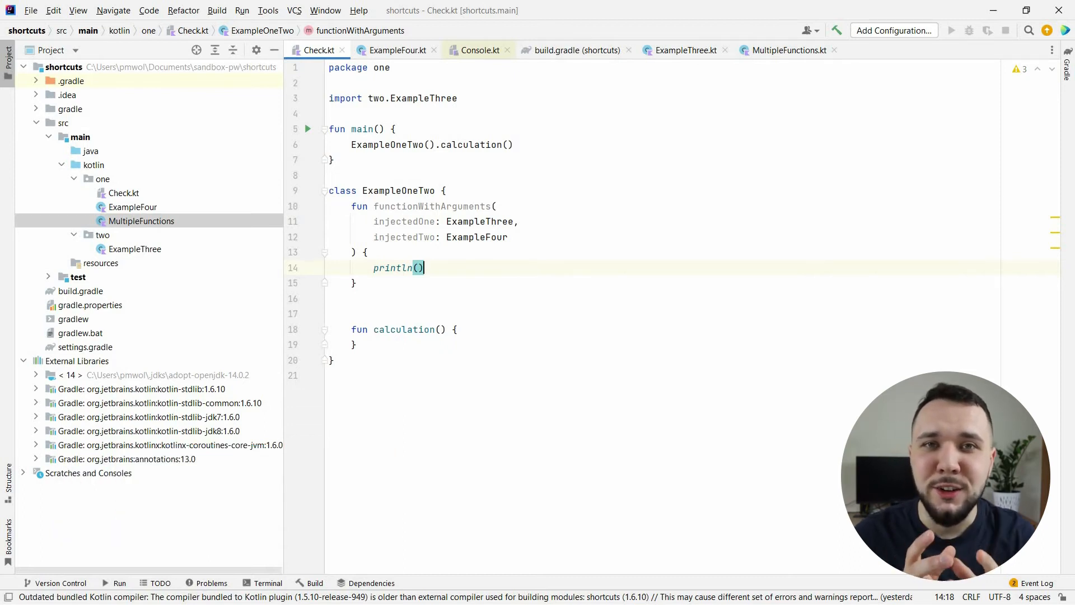
key(shift+f6)
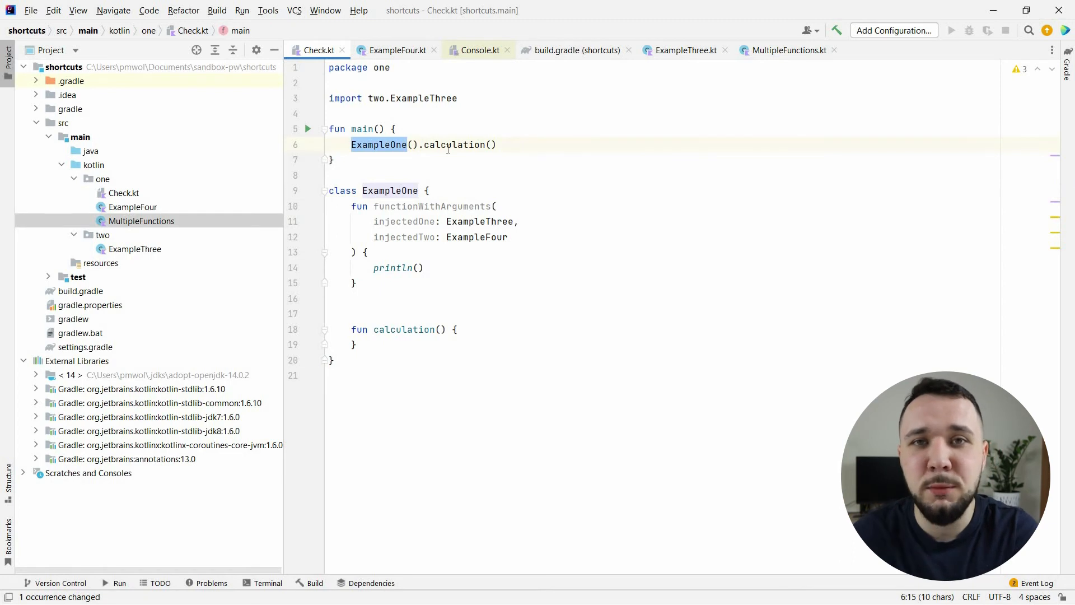
mouse_move(461, 144)
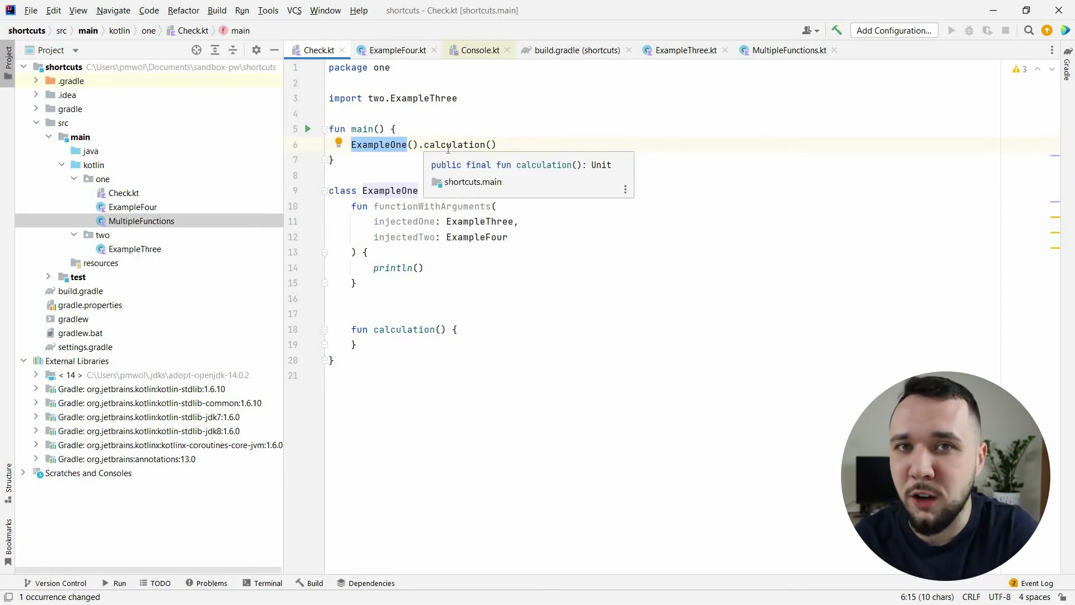
mouse_move(233, 150)
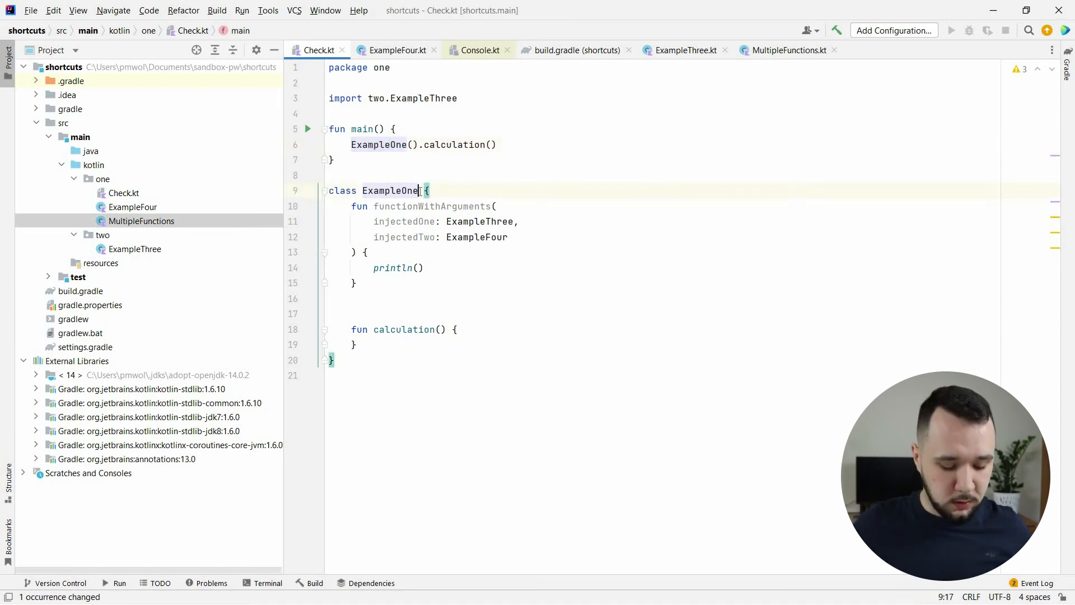
Experiment with editing the ExampleOne name in main, then revert it back to ExampleOne
text(Two)
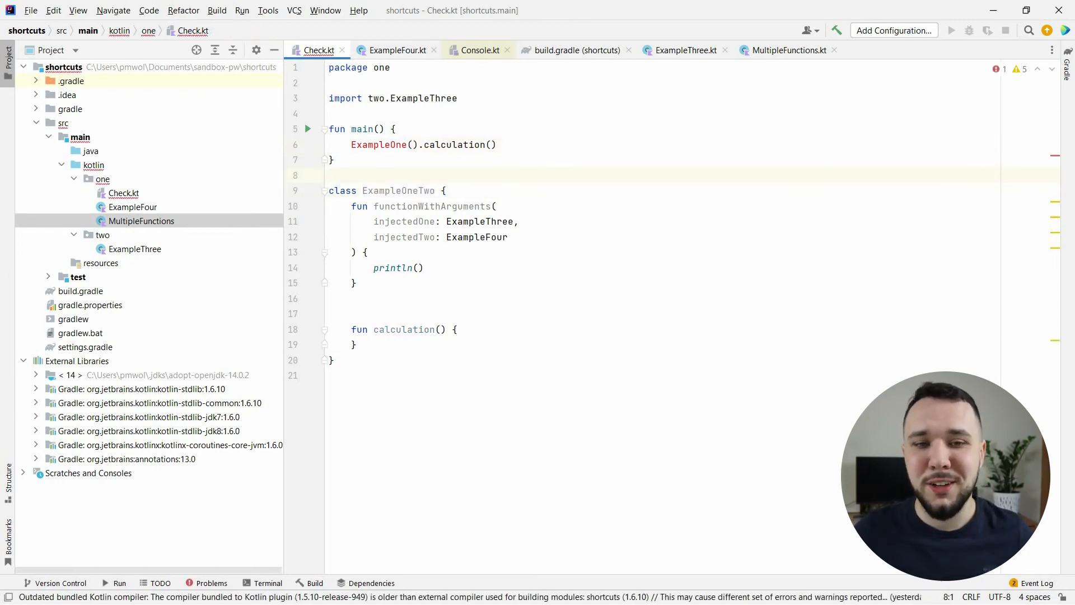
double_click(379, 144)
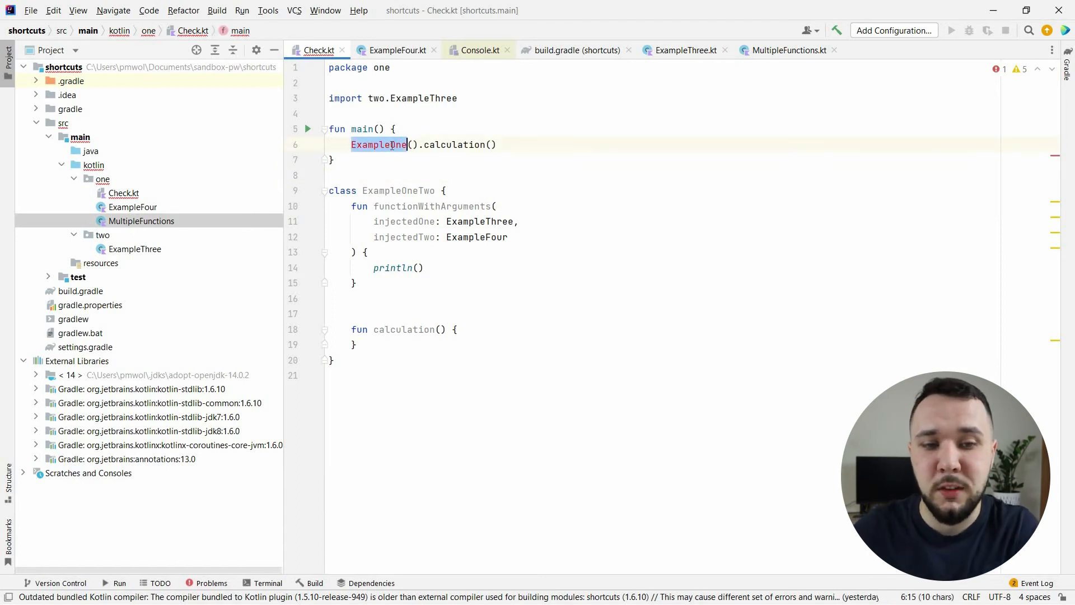
mouse_move(378, 144)
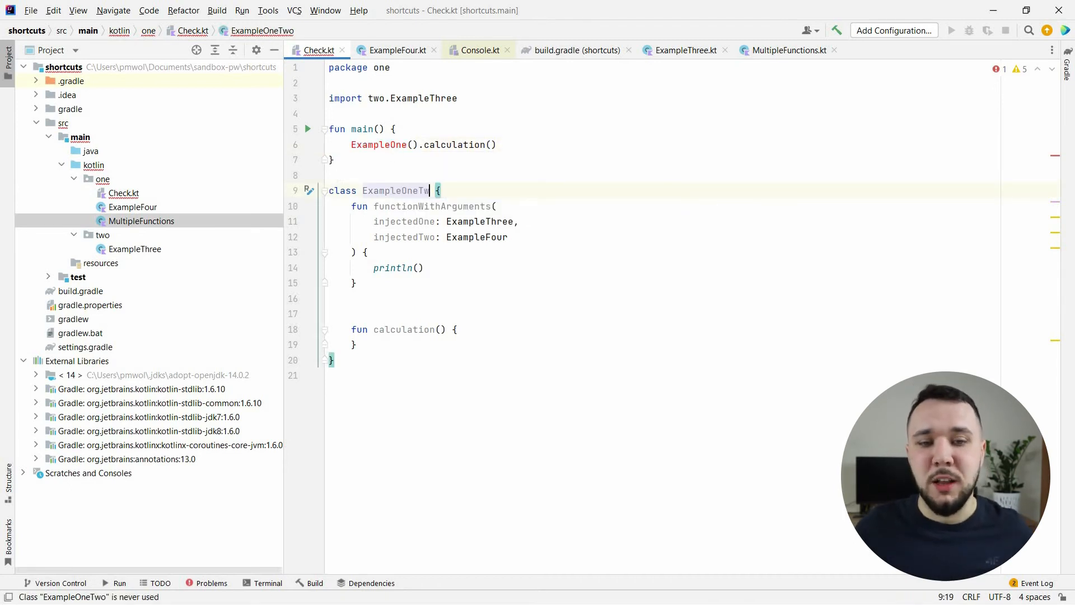
key(BackSpace)
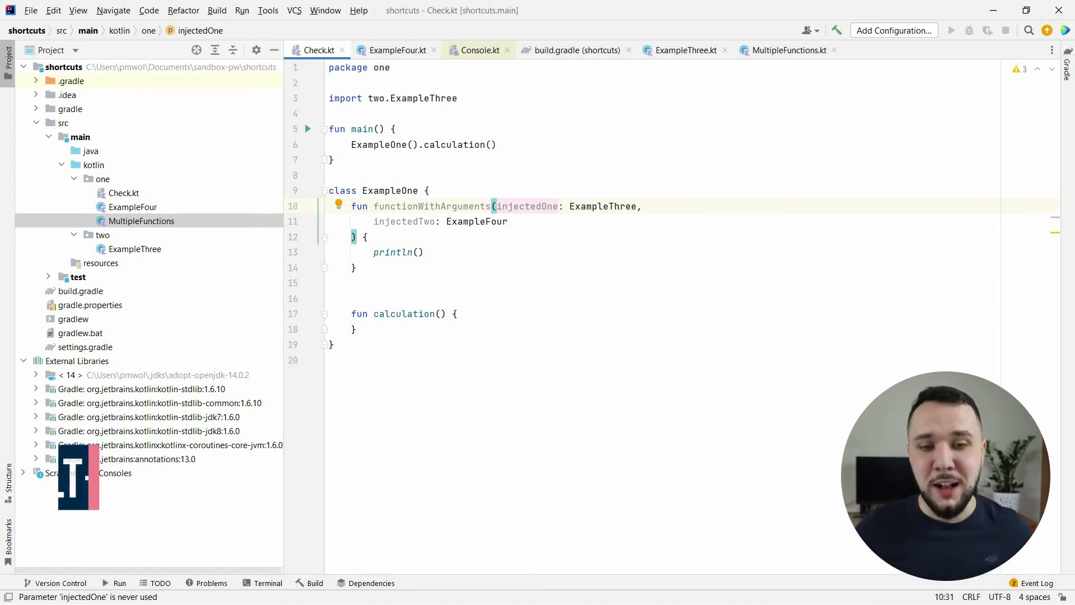
Run Reformat File on the whole Check.kt with Optimize imports, dropping the unused ExampleThree import
key(ctrl+alt+l)
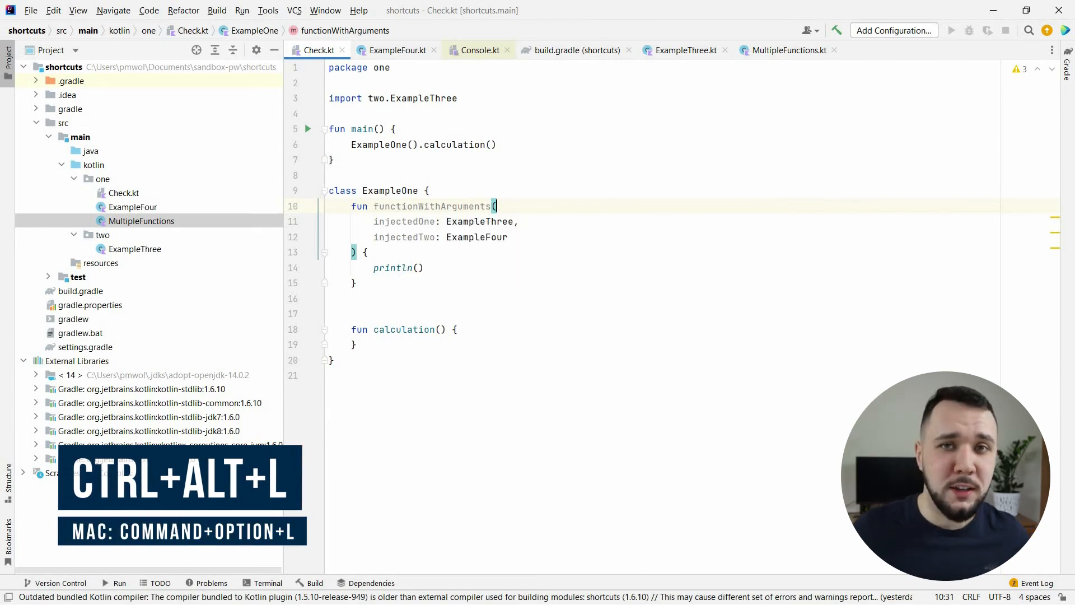
key(ctrl+alt+l)
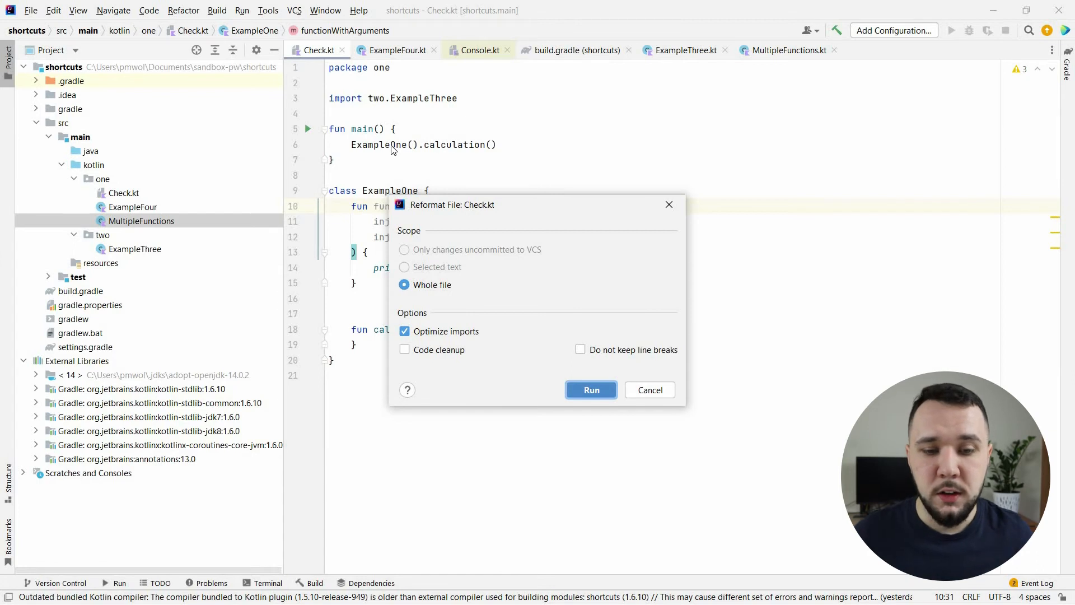
mouse_move(443, 344)
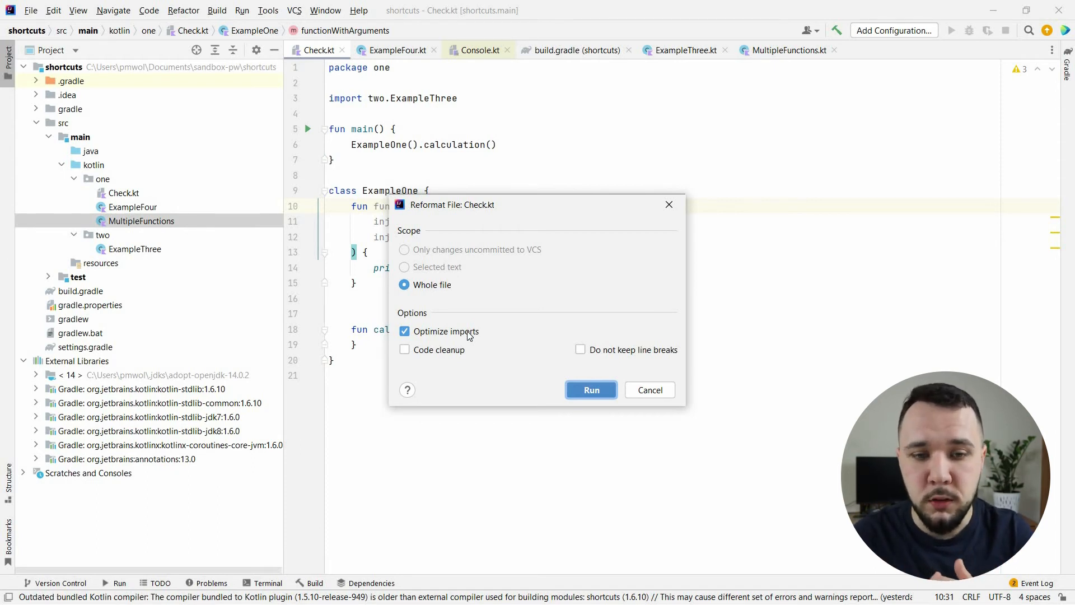
click(590, 390)
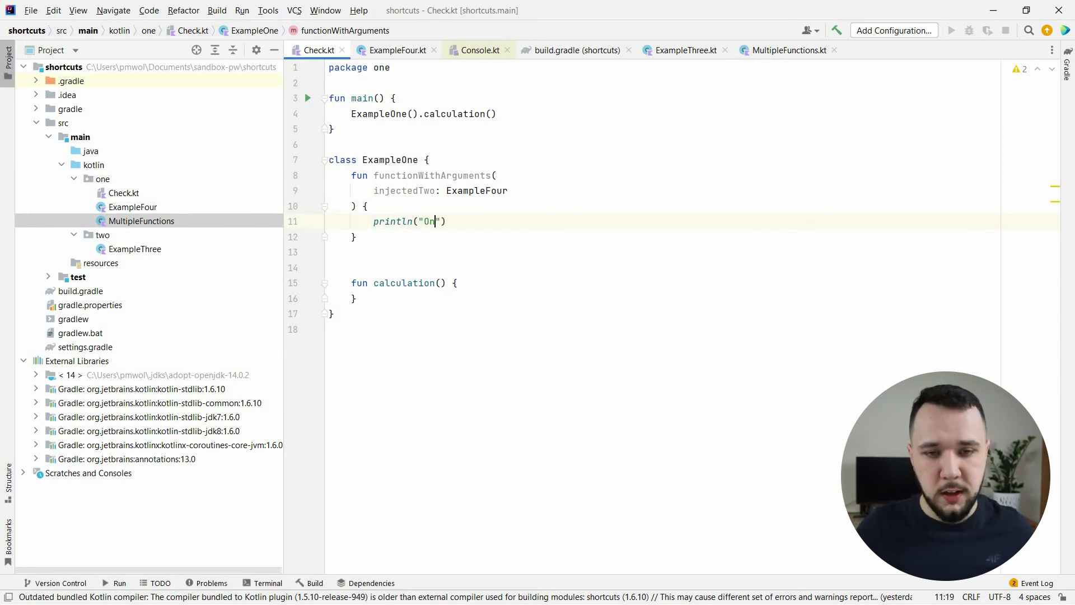
Write println("One") in functionWithArguments and duplicate it into four identical lines with Ctrl+D
text(e)
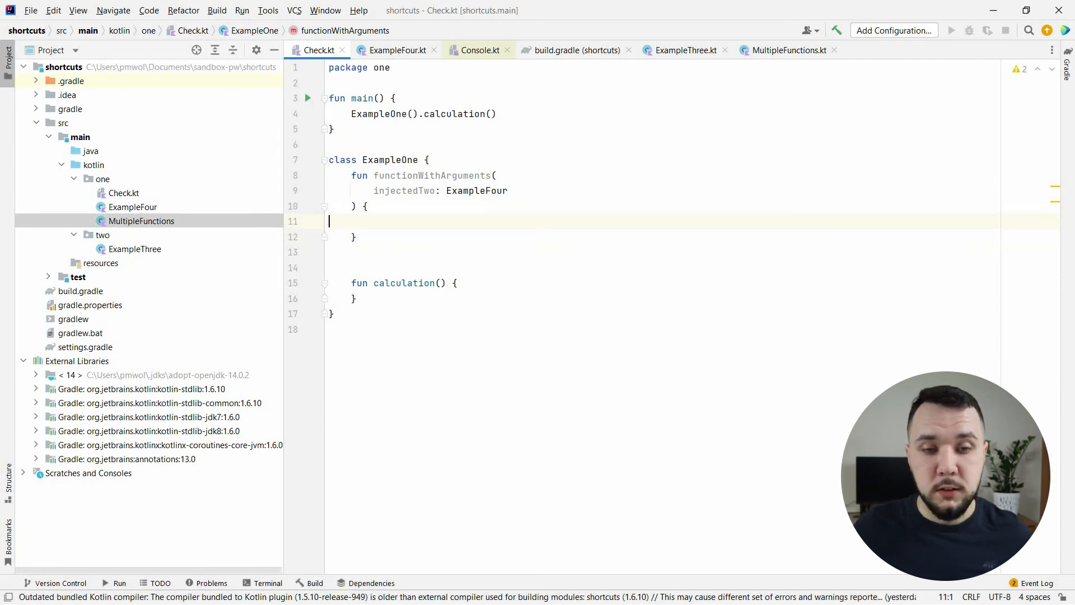
text(println("One"))
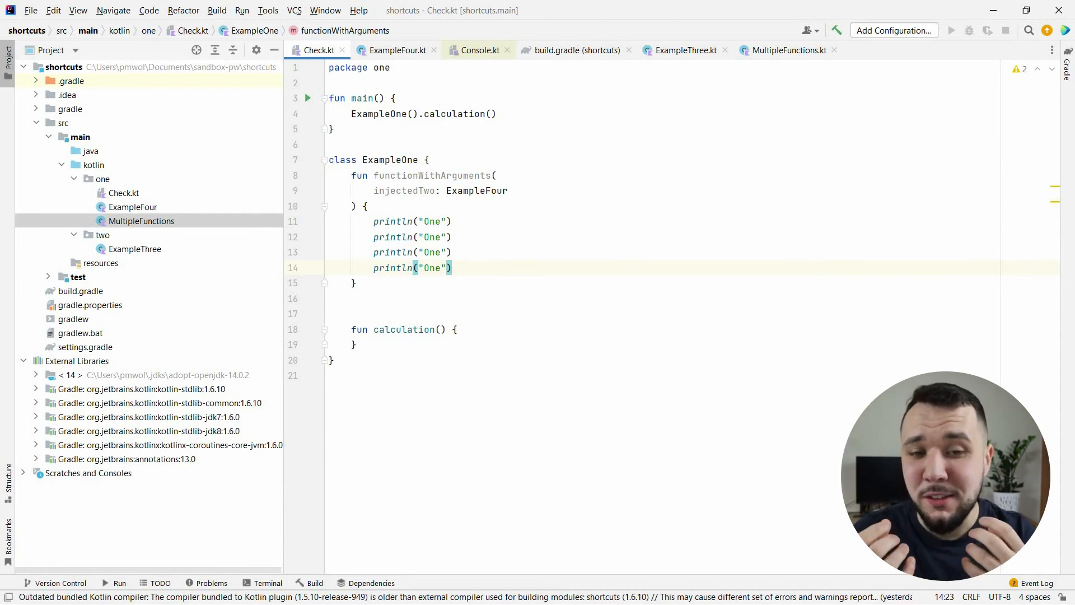
key(ctrl+d)
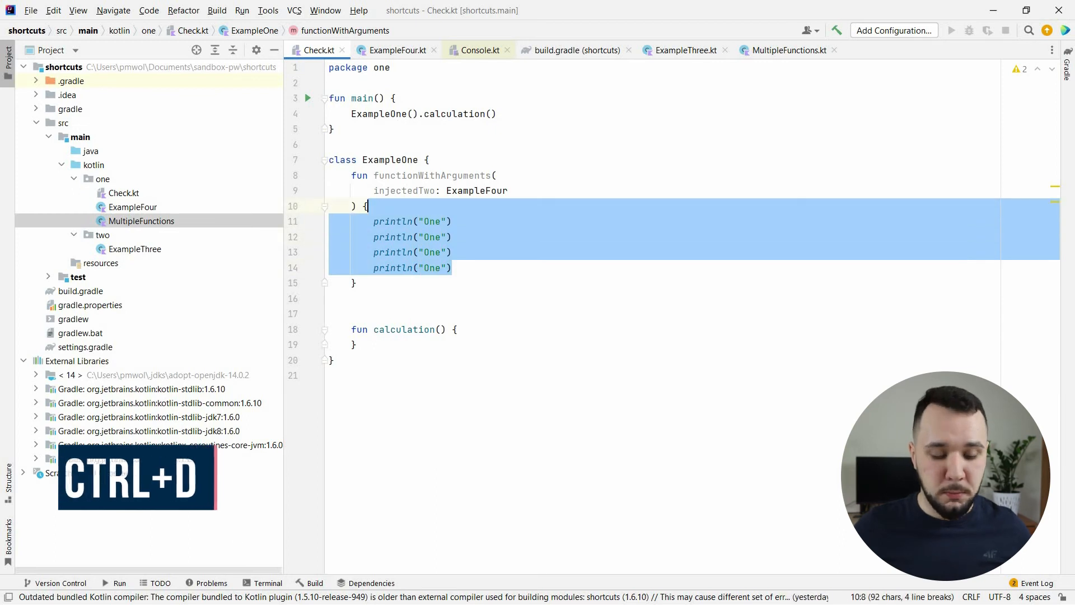
key(ctrl+d)
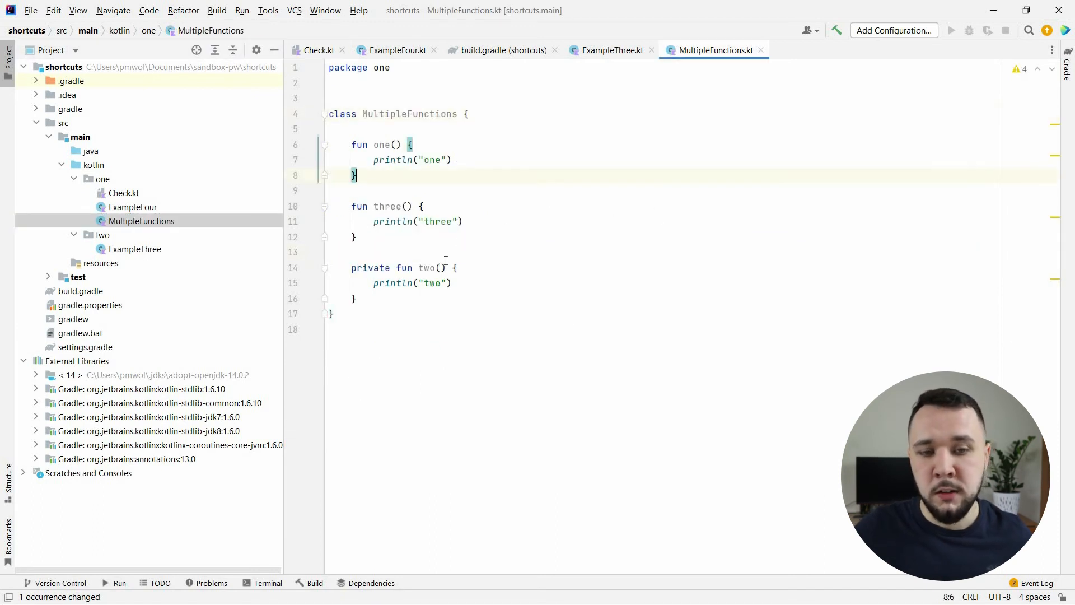
Move private fun two() with Ctrl+Shift+Up until it sits above one() and three(), then return to Check.kt
click(440, 268)
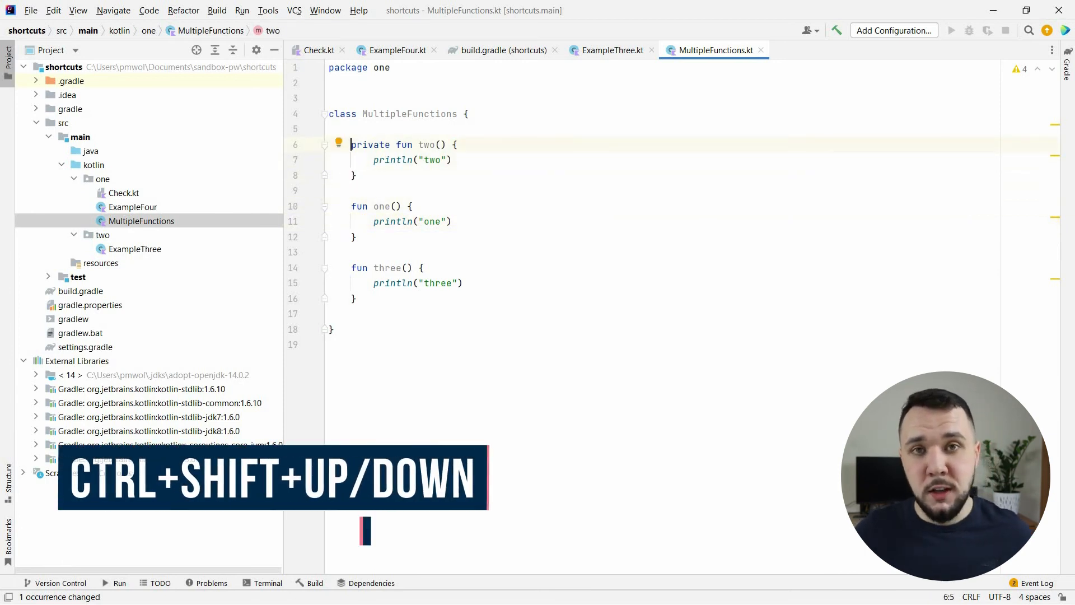
key(Ctrl+Shift+Down)
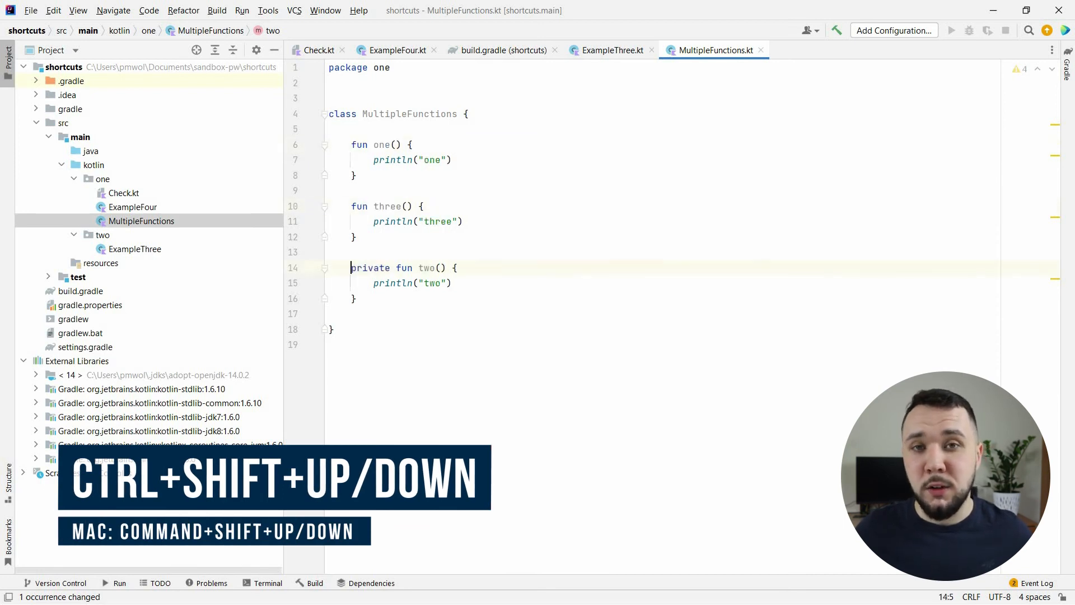
key(Ctrl+Shift+Up)
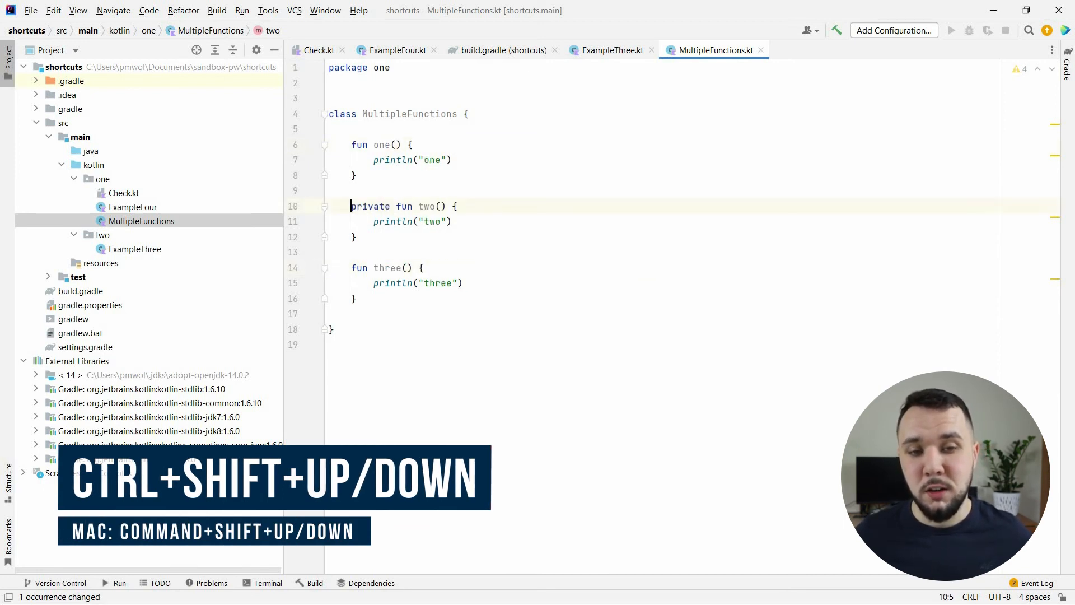
key(ctrl+shift+up)
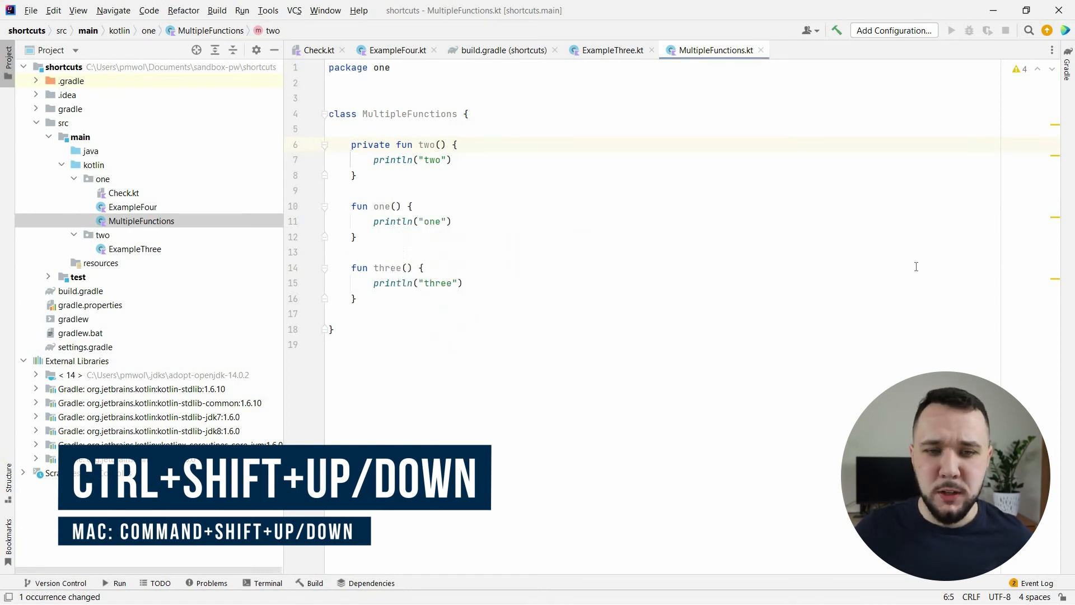
click(318, 50)
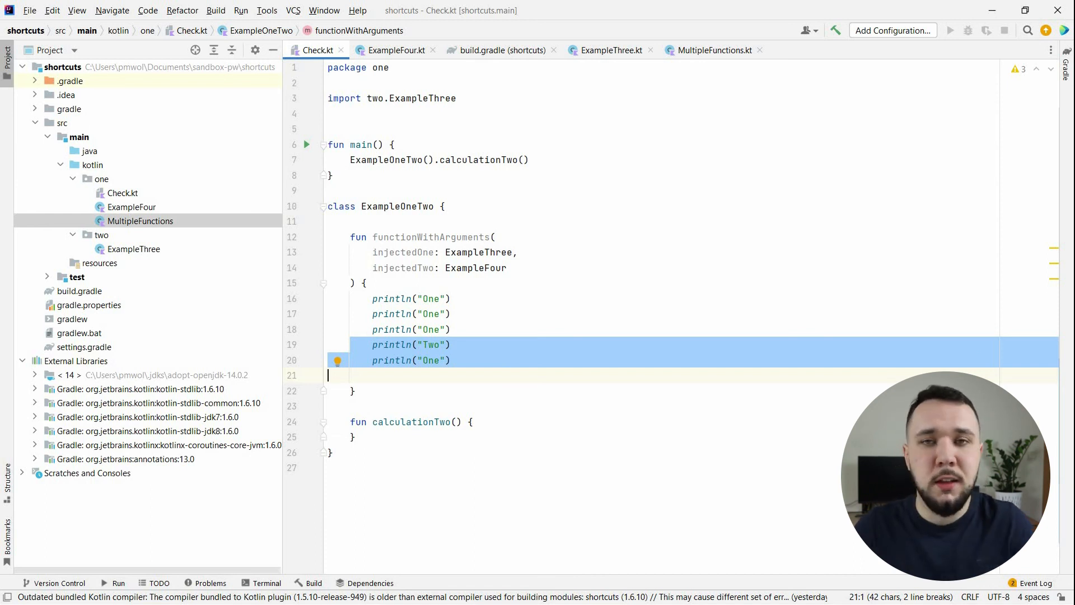
Cut the Two and One print lines into a new fun functionOne()
key(Delete)
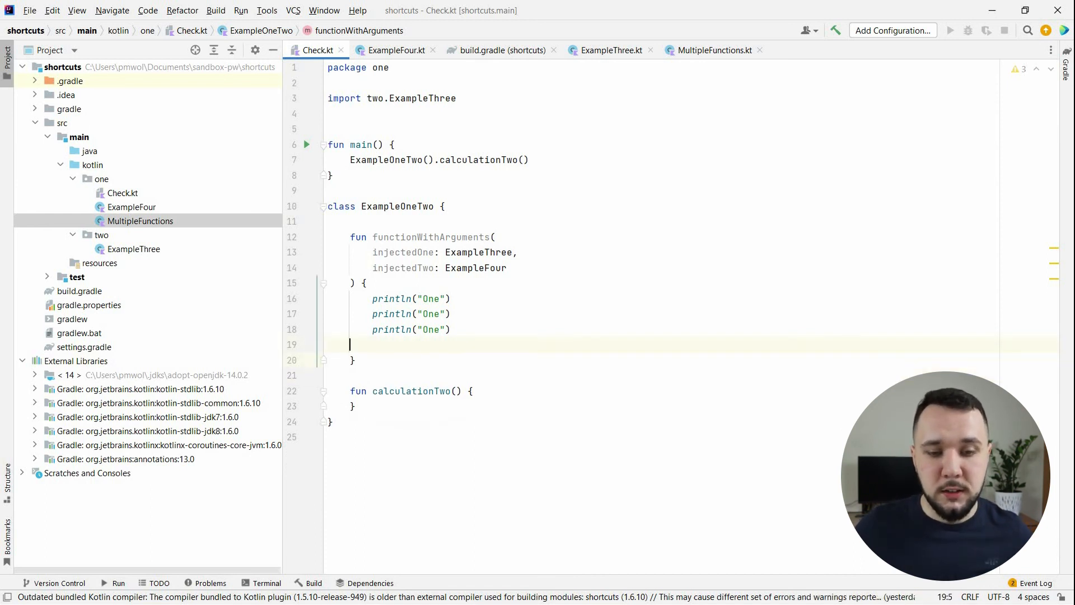
text(fun functionOne() {)
text(println("Two"))
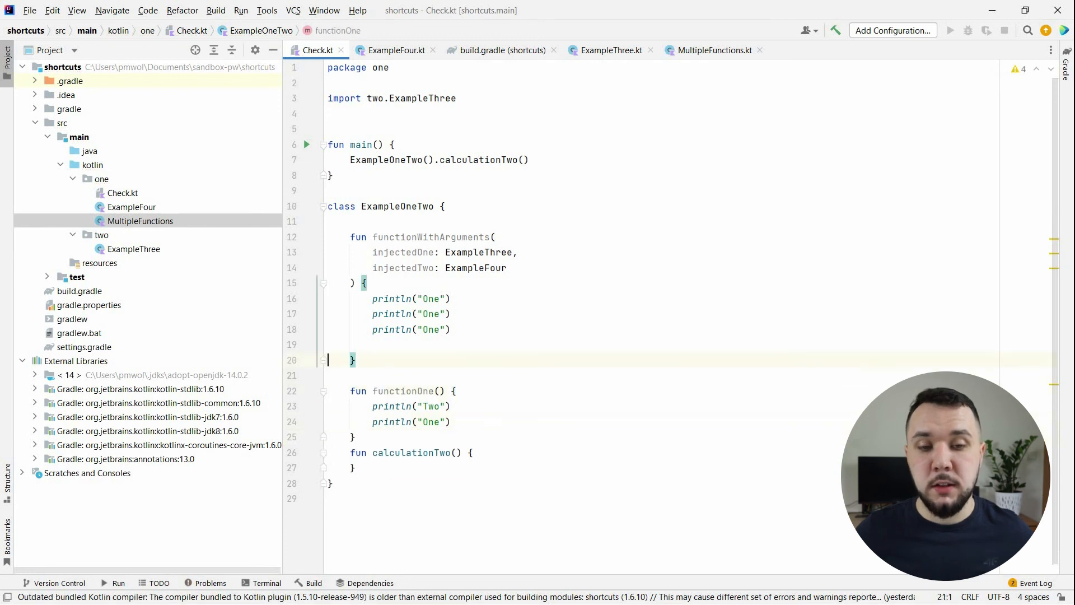
Extract two println("One") lines into private functionTwo and begin a val declaration
key(ctrl+alt+m)
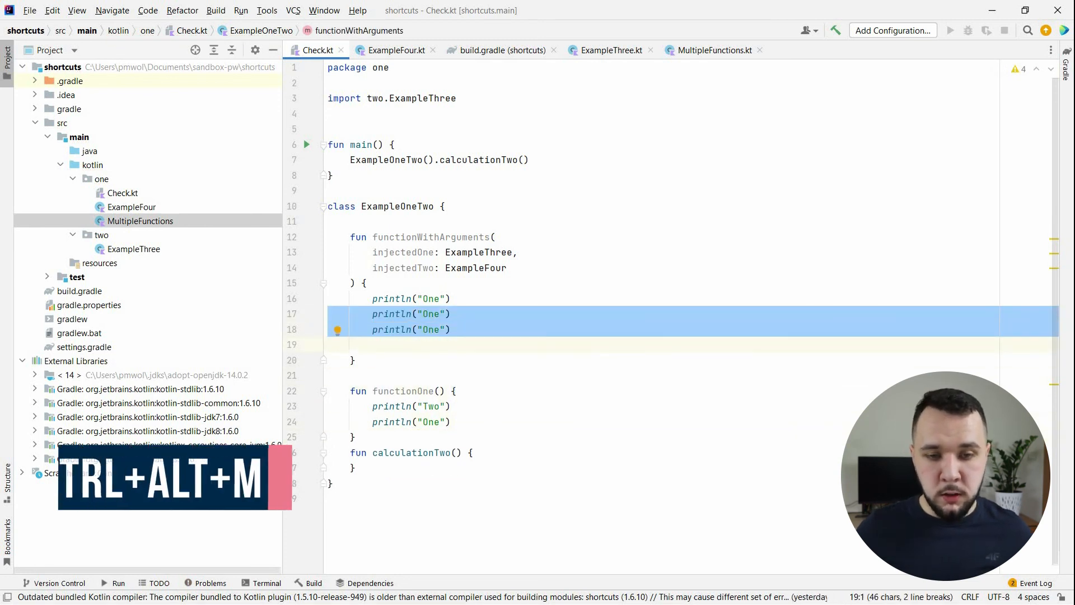
key(ctrl+alt+m)
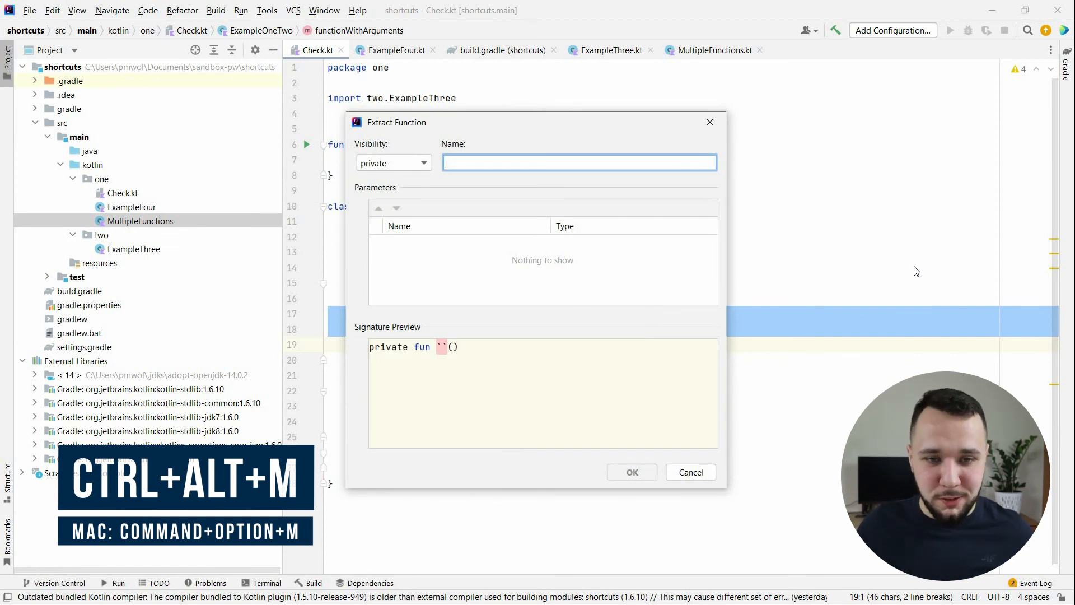
text(f)
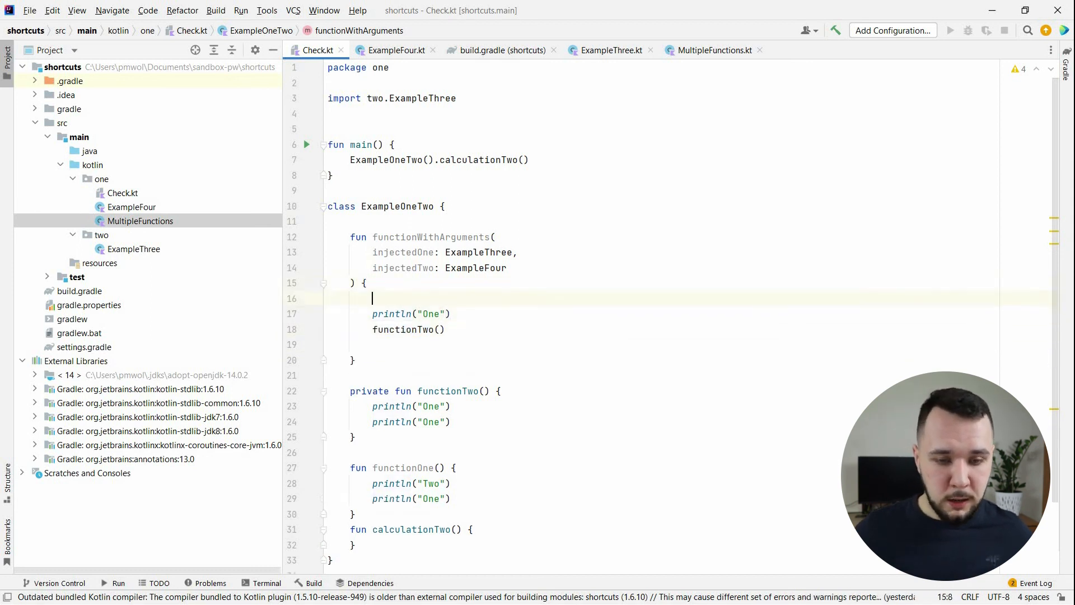
text(val variable =)
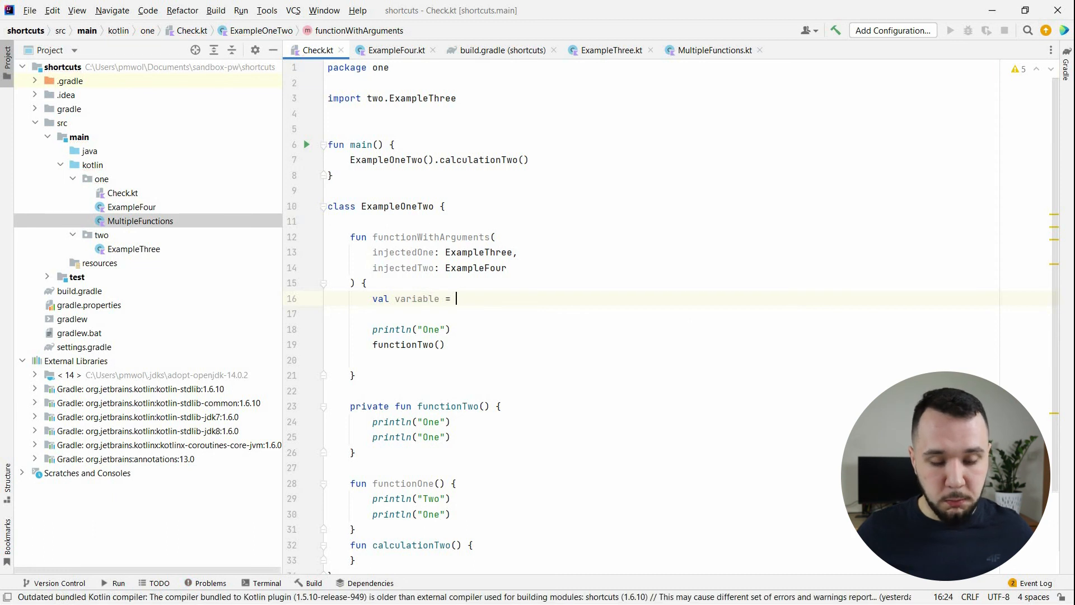
Assign 15 to variable and extract it into a private getValue() function
text(15)
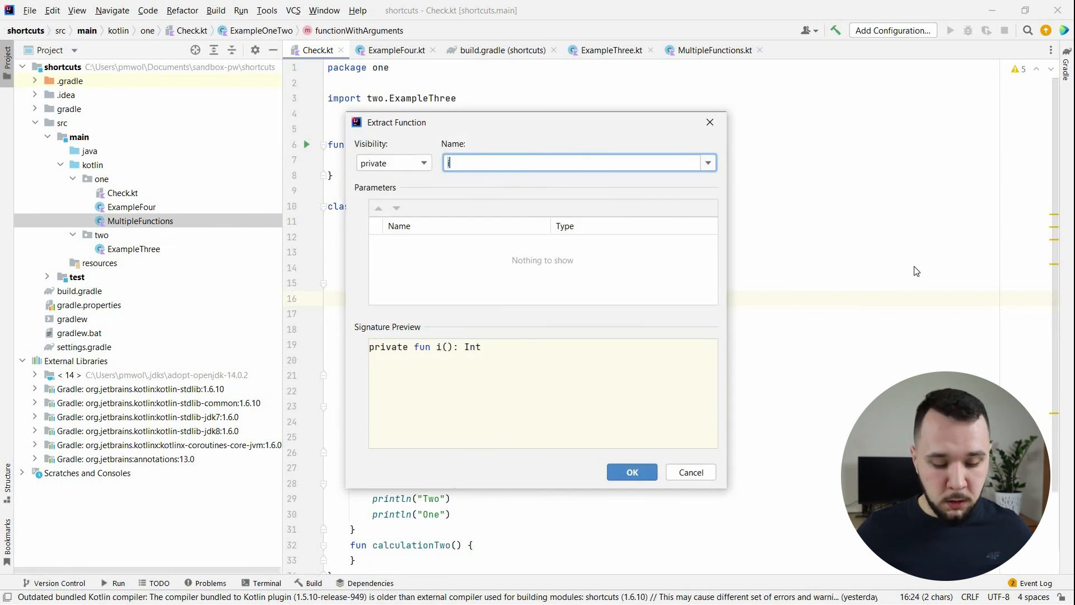
text(getValue)
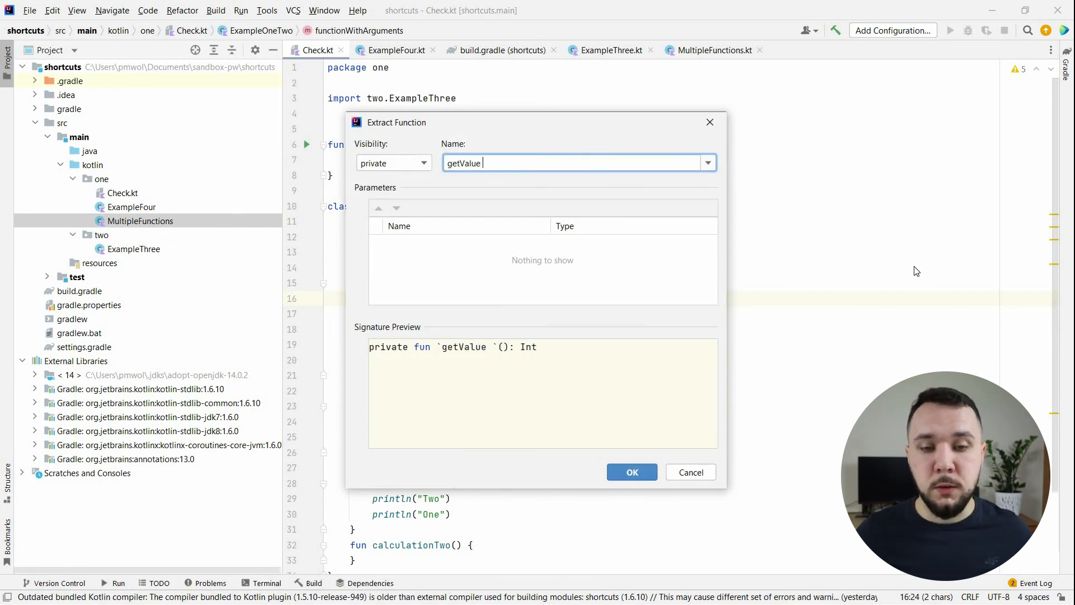
click(631, 472)
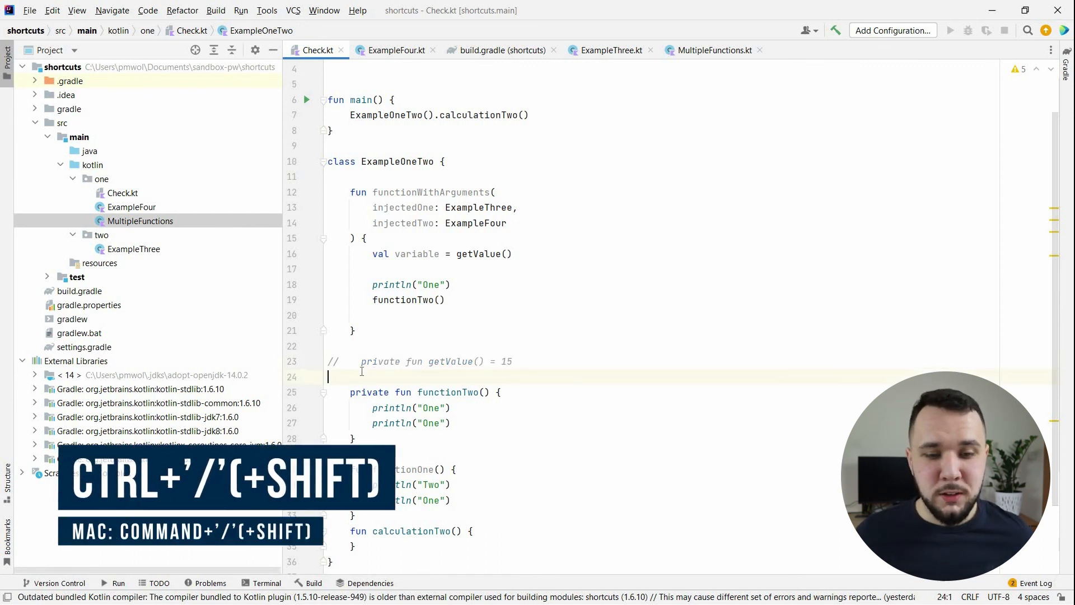
Toggle line comments on the getValue lines, then select functionOne and wrap it in a block comment
key(ctrl+/)
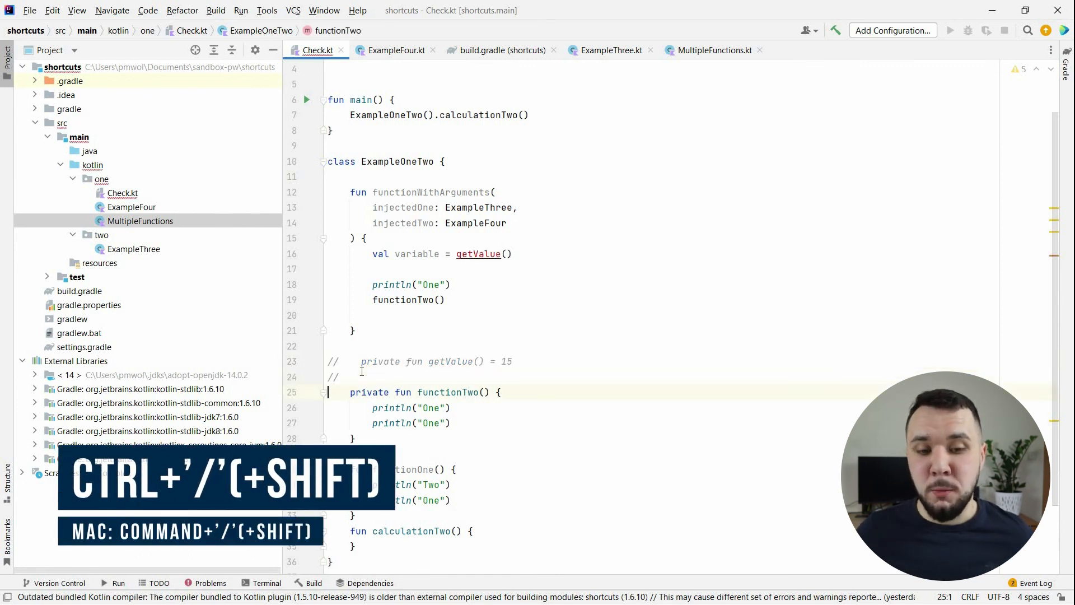
key(Ctrl+/)
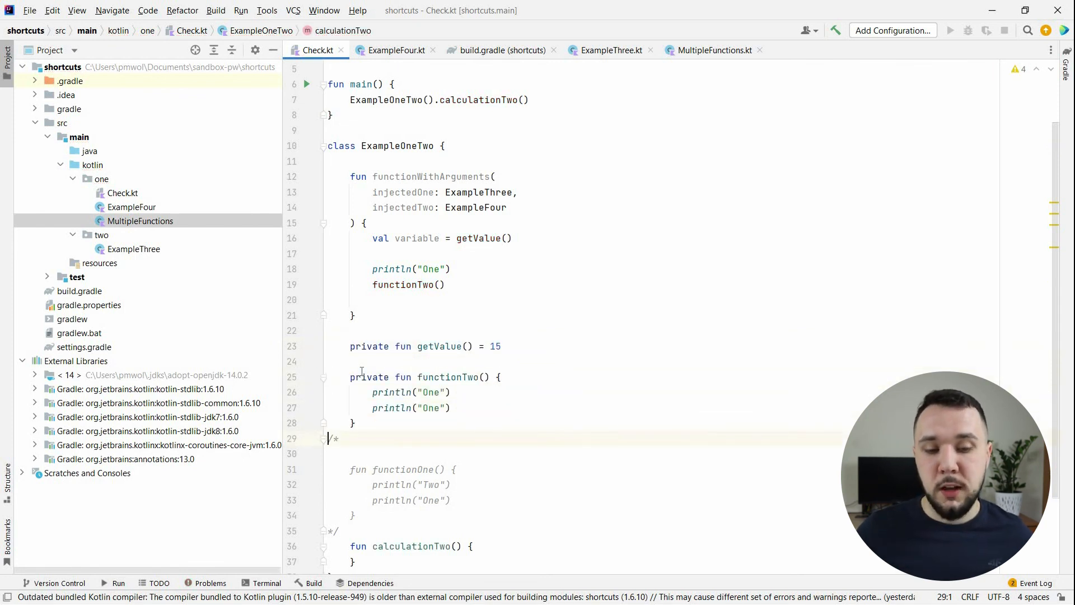
drag(333, 438, 333, 531)
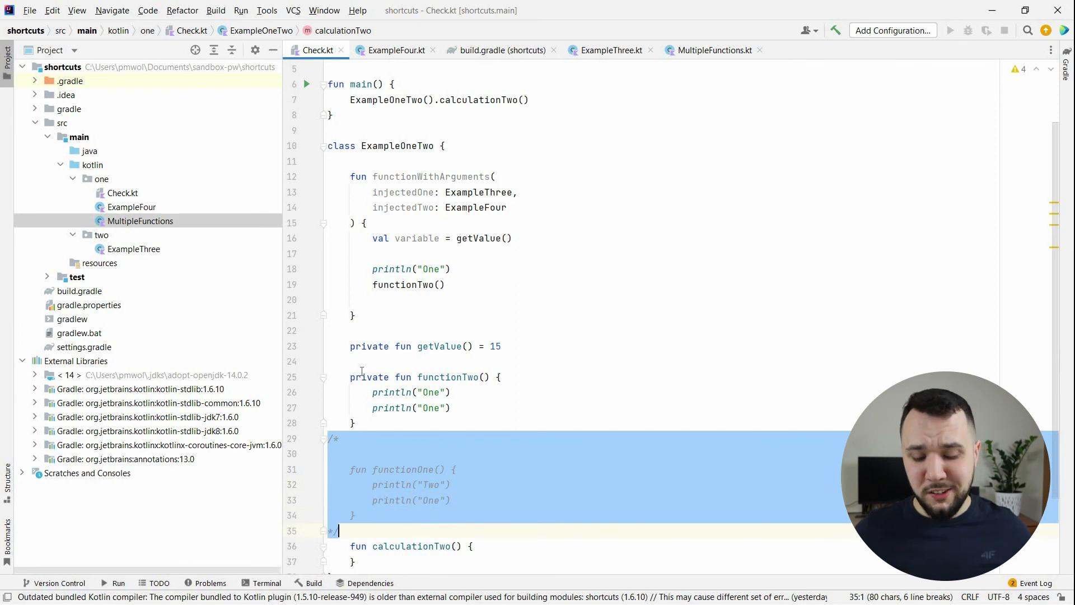